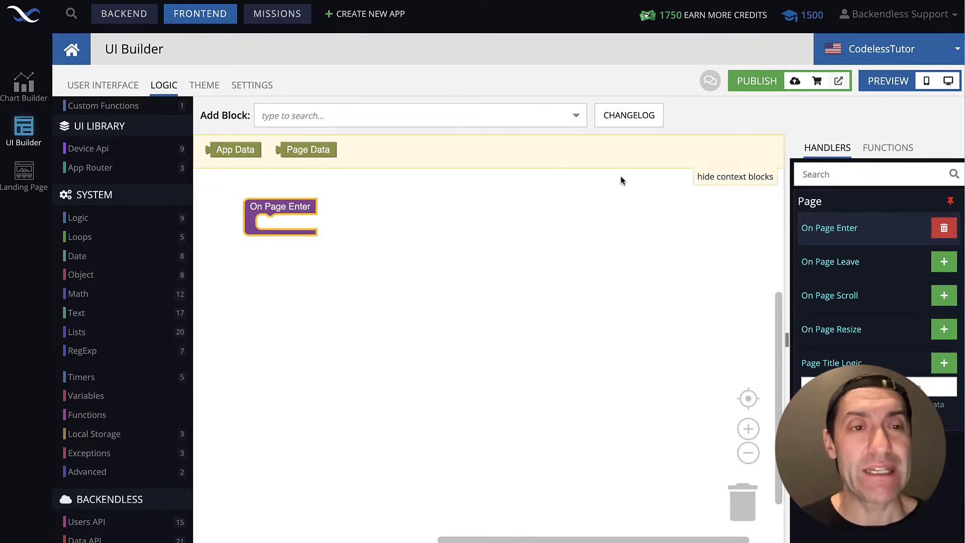
Place an 'is type of' block from Logic and choose Array as its type.
click(77, 217)
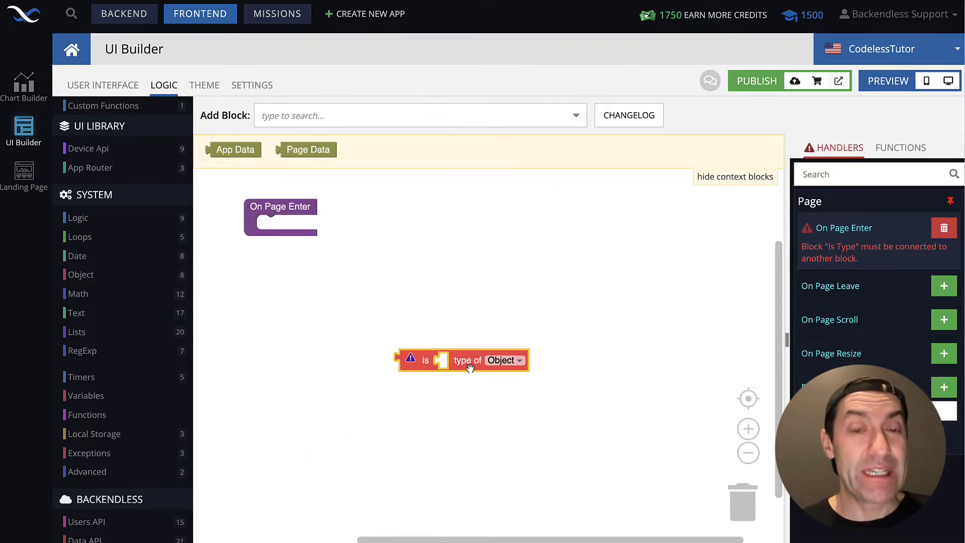
click(504, 360)
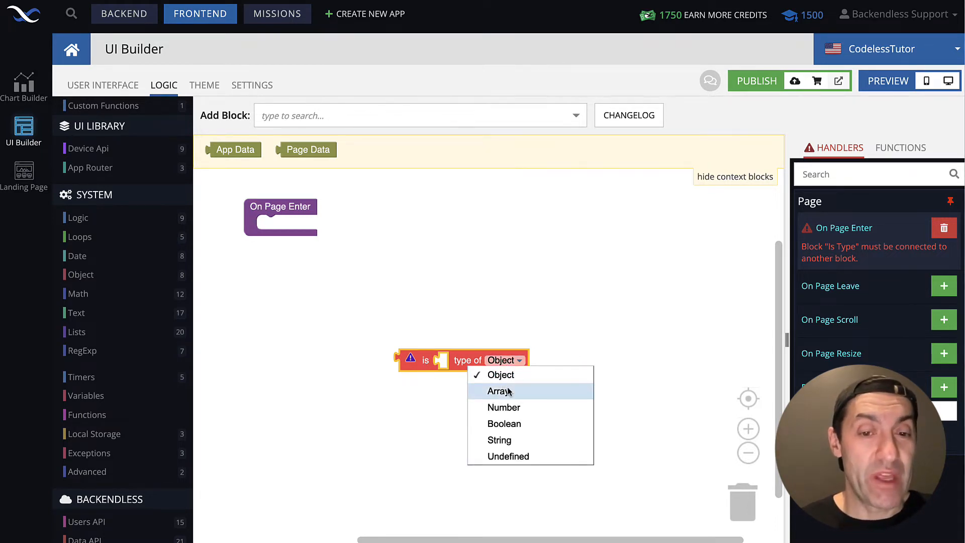
click(499, 391)
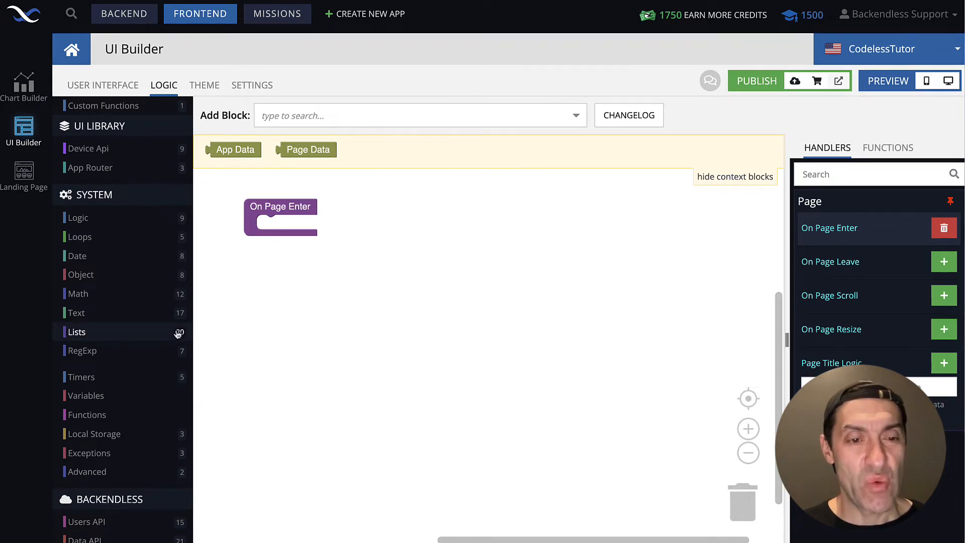
click(76, 331)
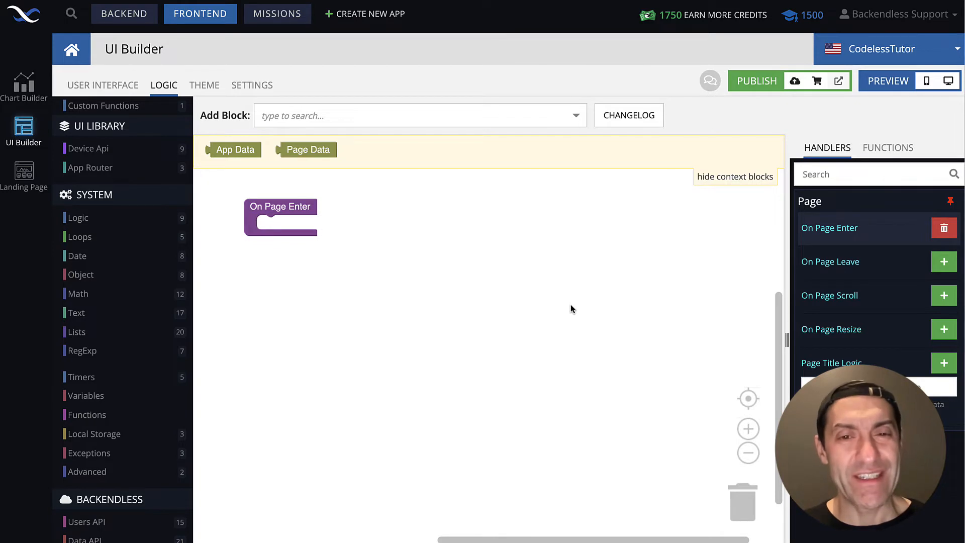
mouse_move(458, 241)
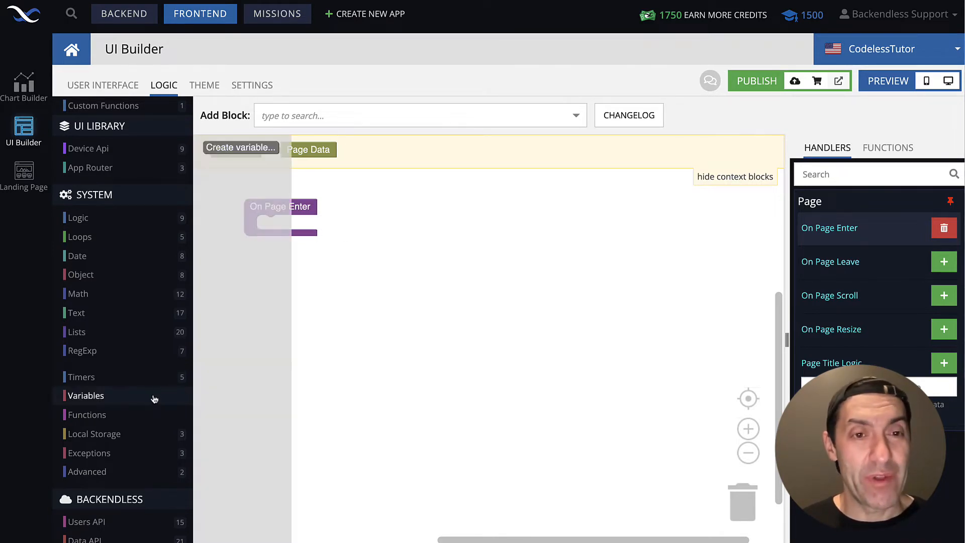
Create a new variable named rainbow.
click(241, 147)
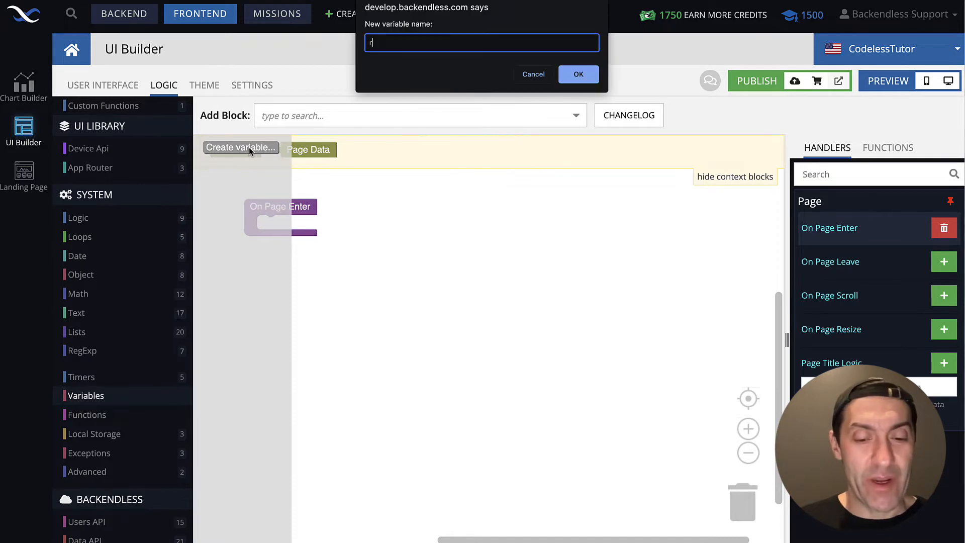
click(577, 74)
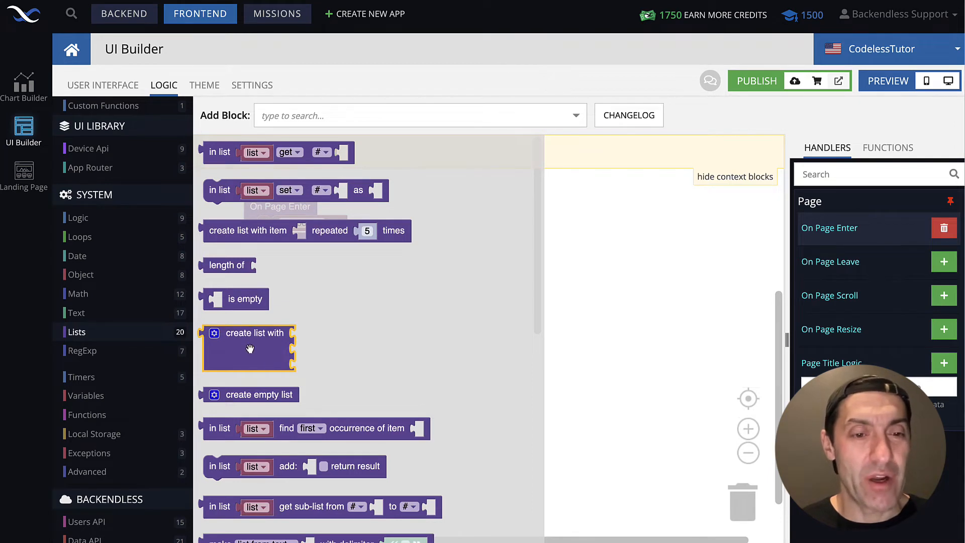
Attach a 'create list with' block to 'set rainbow to' and move On Page Enter lower.
drag(248, 348, 386, 290)
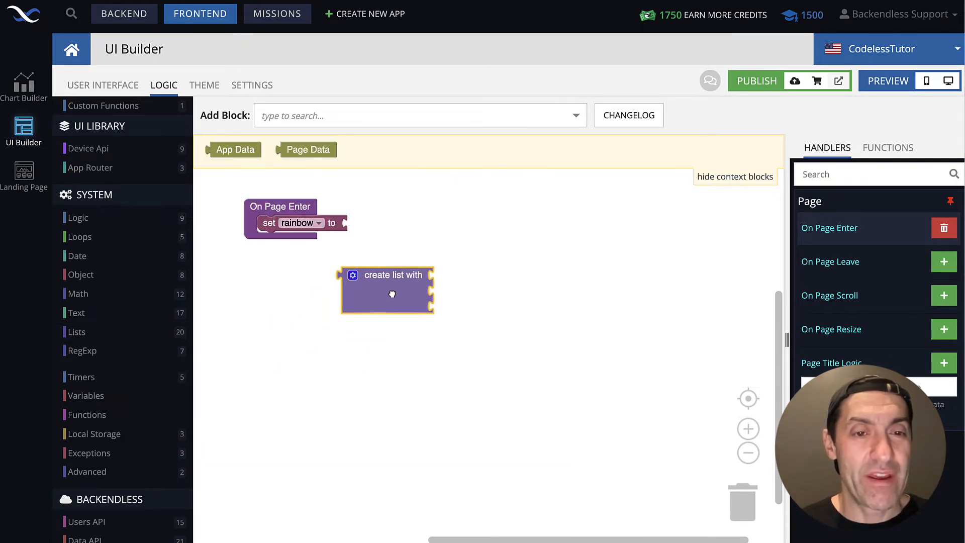
drag(392, 294, 394, 223)
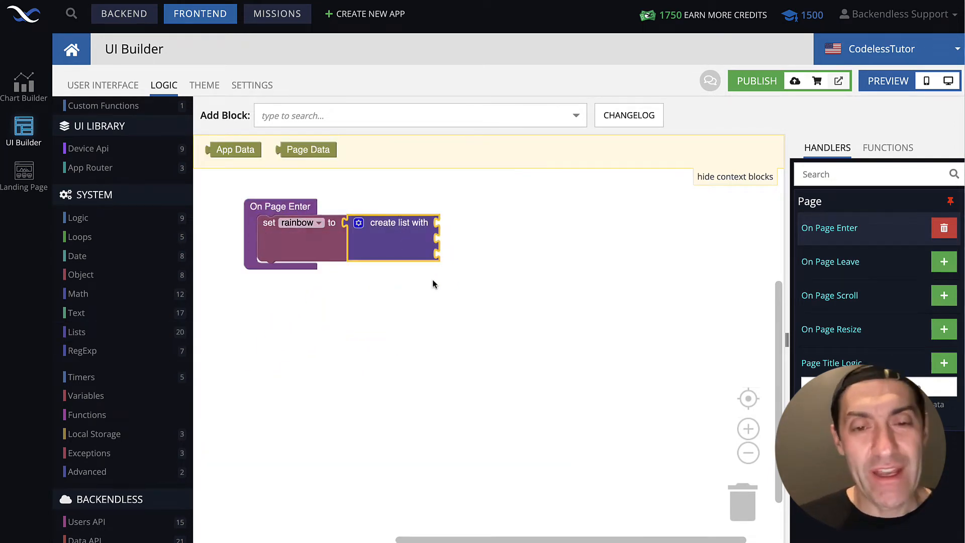
drag(280, 206, 285, 246)
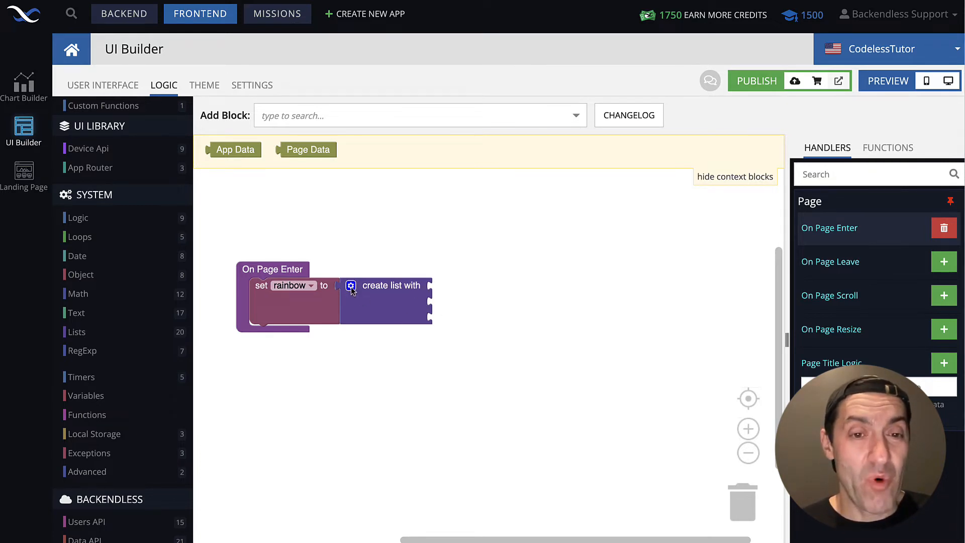
Open the create-list gear to add item slots.
click(351, 285)
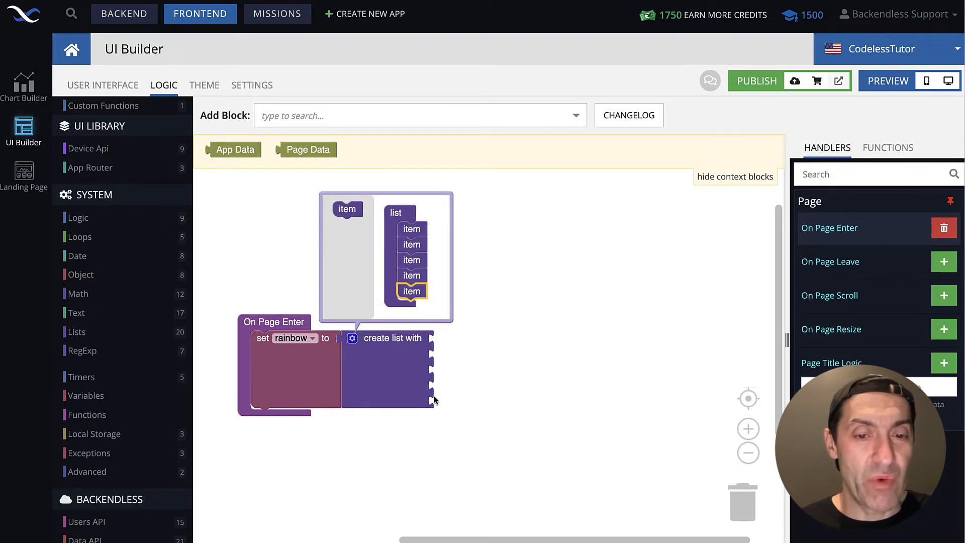
mouse_move(373, 272)
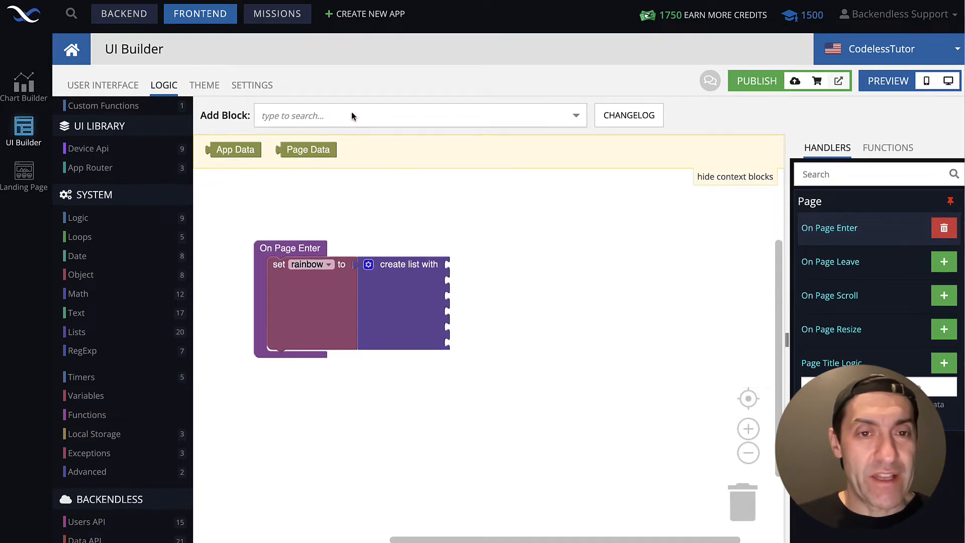
Fill the six list slots with text blocks Red, Orange, Yellow, Green, Blue and Purple.
text(text)
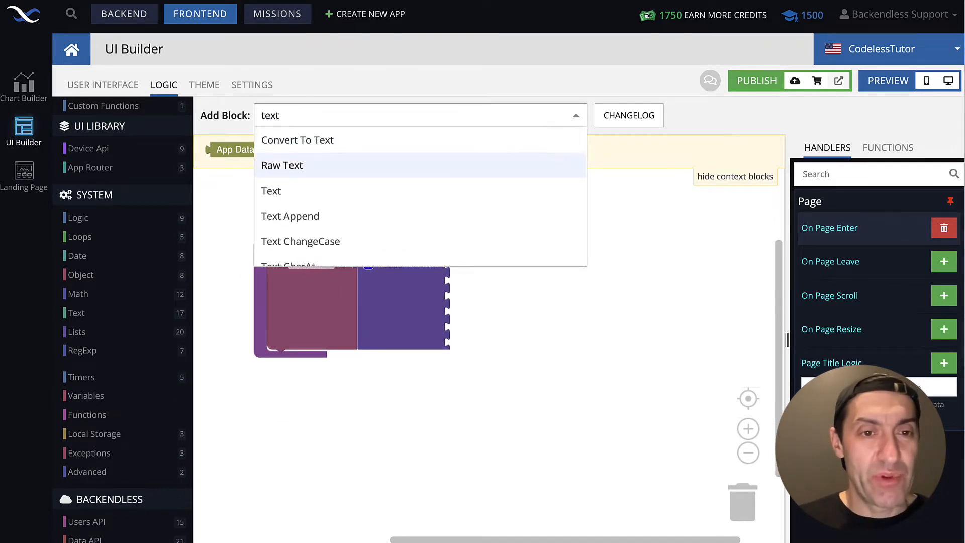
click(271, 190)
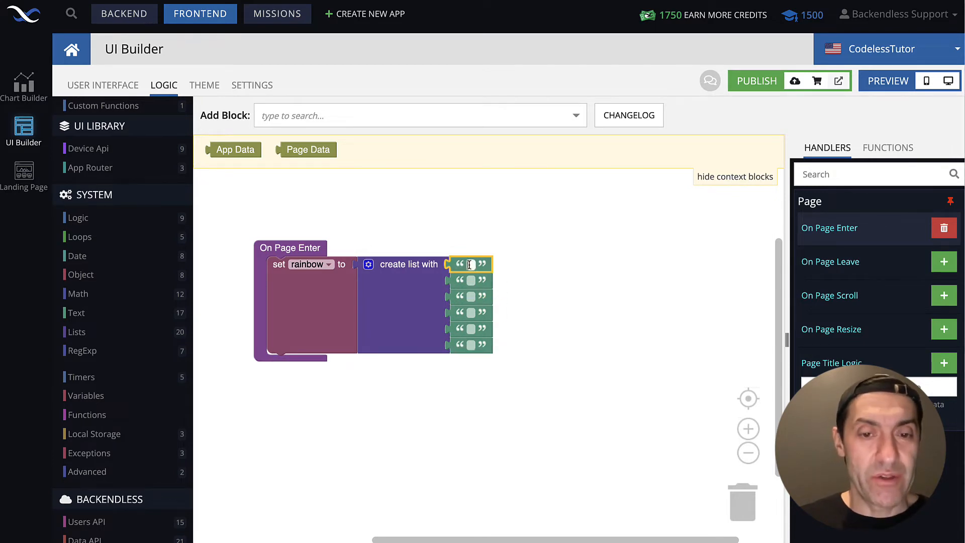
text(Red)
click(471, 280)
text(Orange)
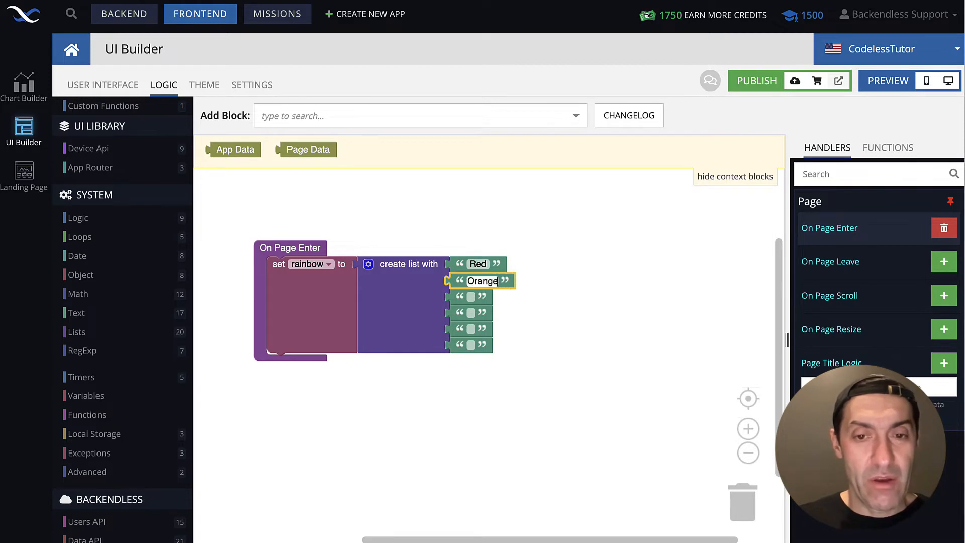
text(Yellow)
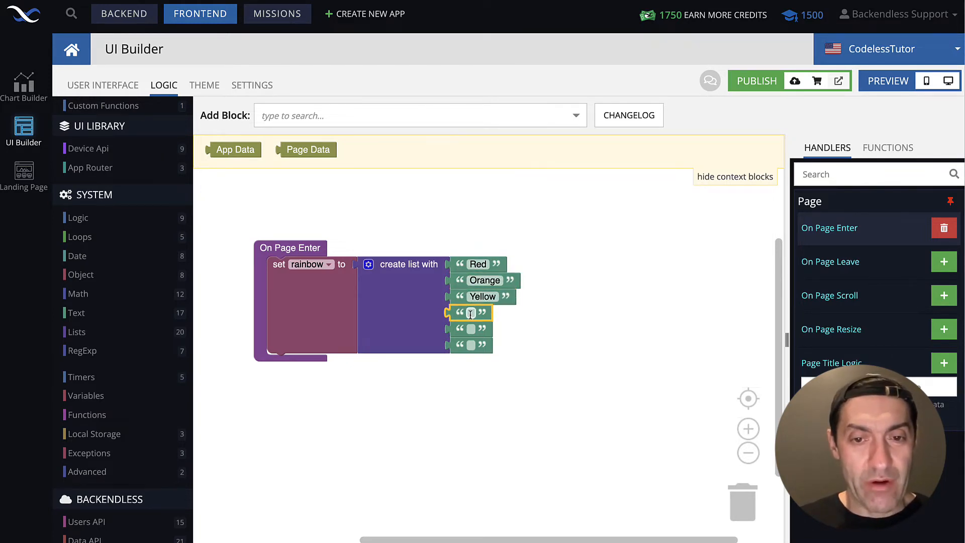
text(Green)
click(472, 328)
text(Blue)
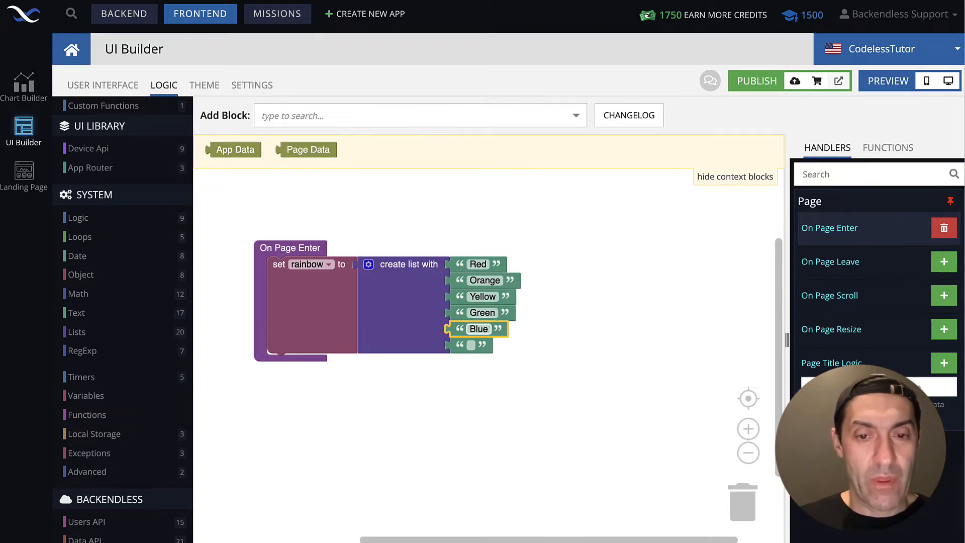
text(Purple)
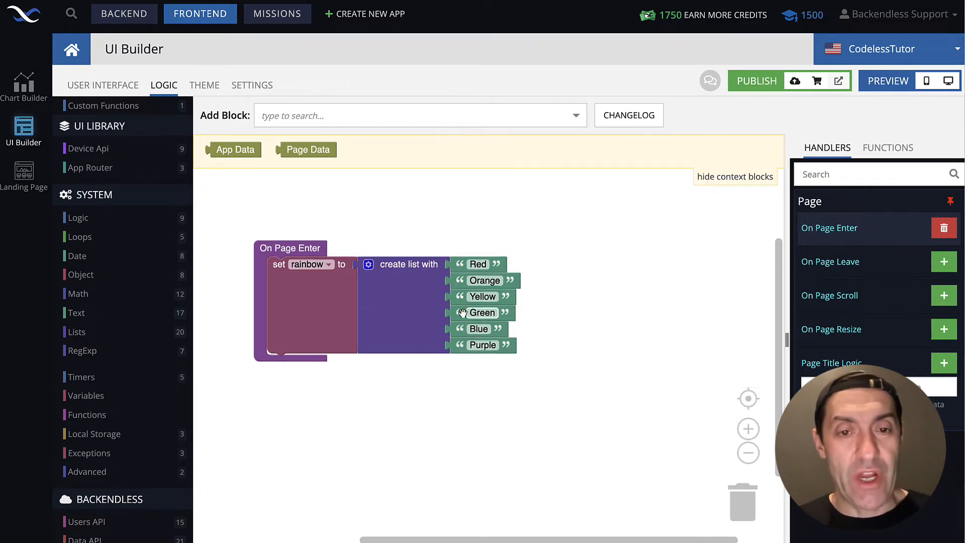
Add a print block after the rainbow assignment that outputs rainbow.
click(406, 263)
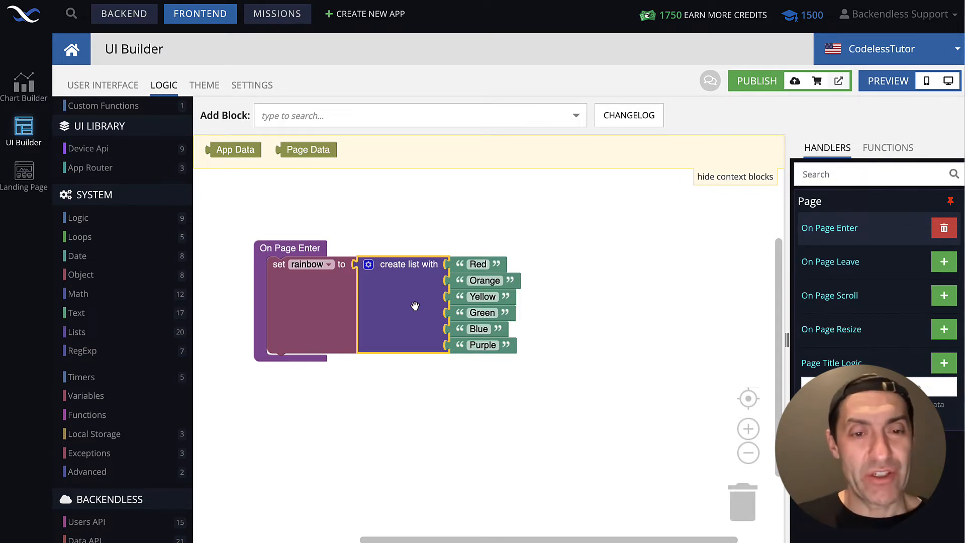
mouse_move(342, 369)
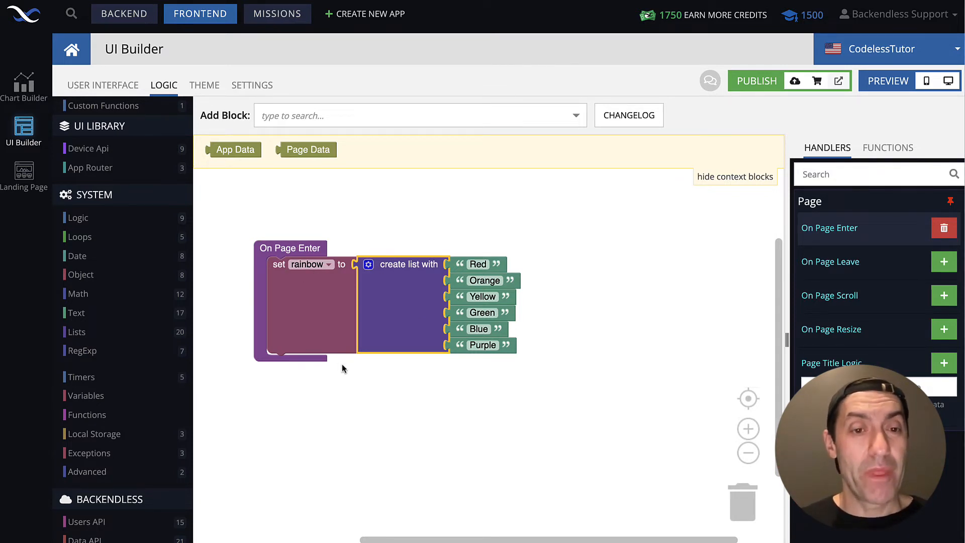
text(p)
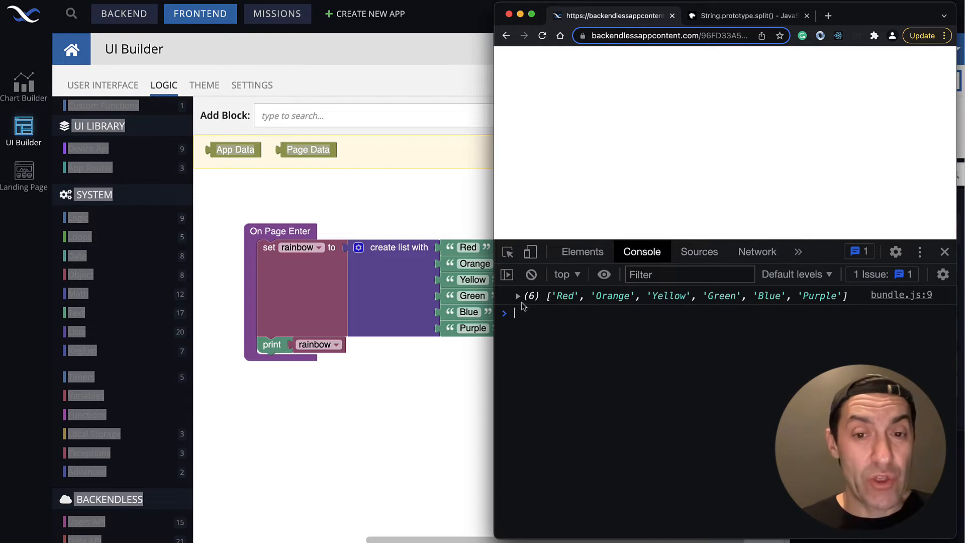
Expand the logged rainbow array in the DevTools console.
click(517, 296)
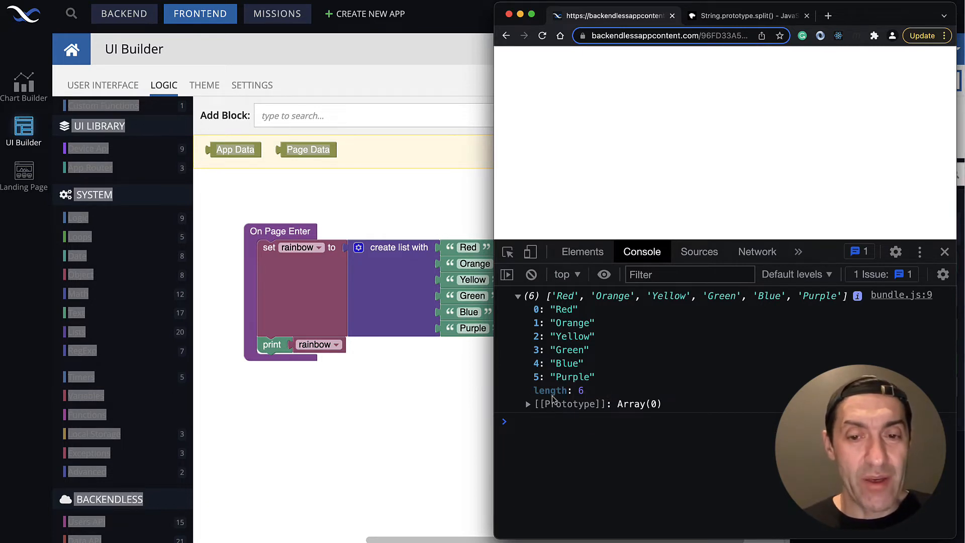
mouse_move(584, 400)
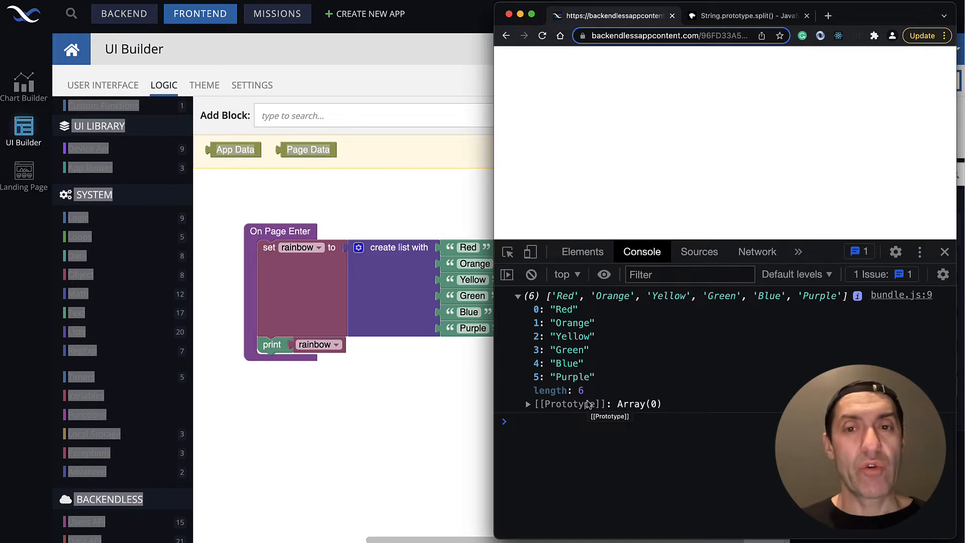
mouse_move(503, 397)
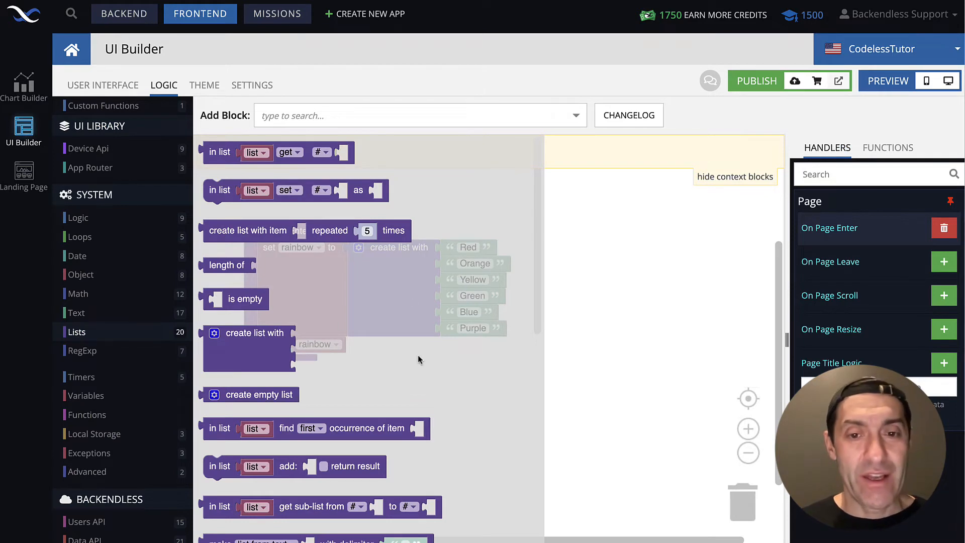
mouse_move(379, 323)
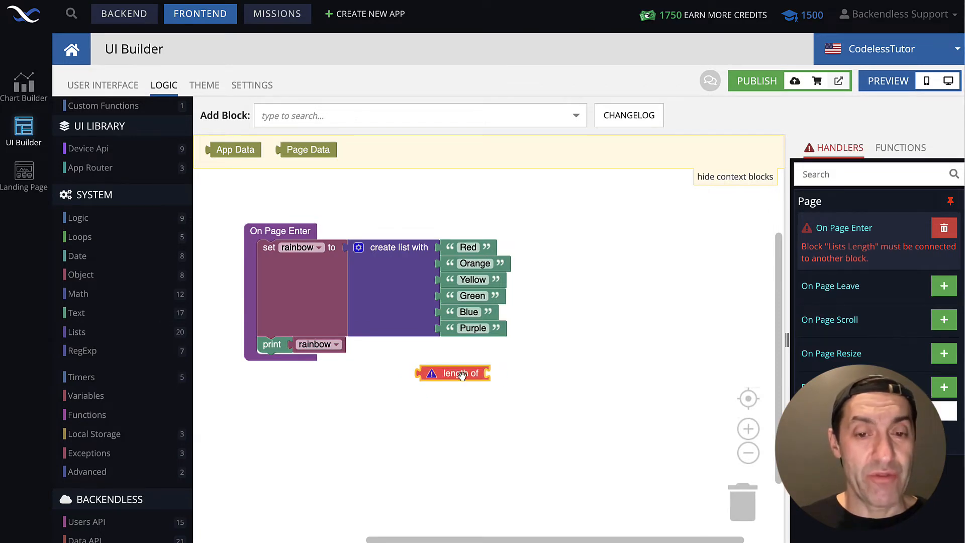
mouse_move(129, 336)
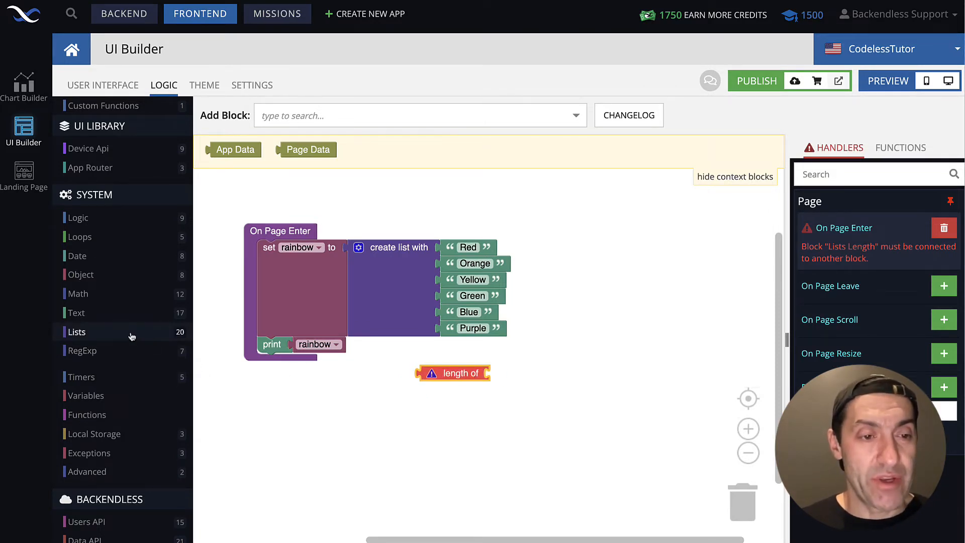
Plug the rainbow variable into a 'length of' block inside a second print.
click(77, 331)
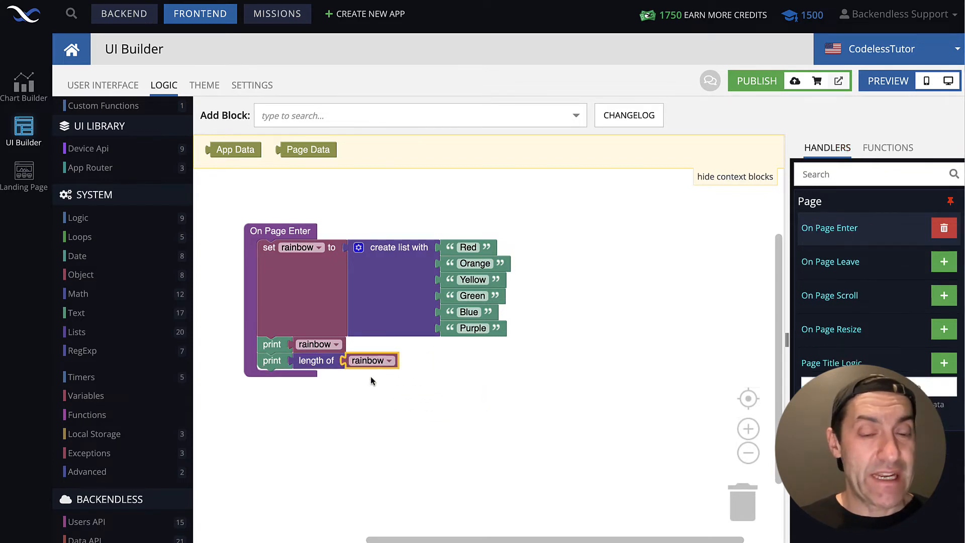
mouse_move(320, 362)
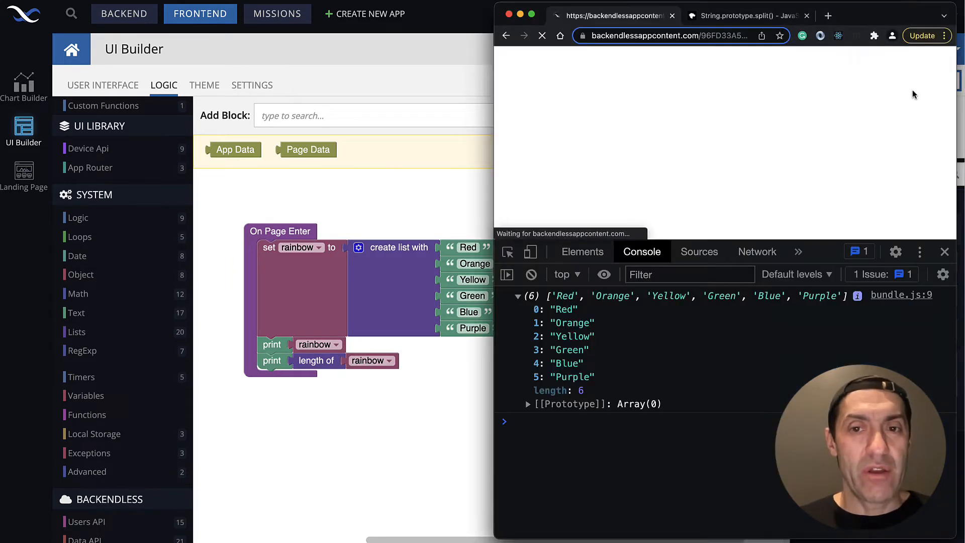
Preview the page to see the rainbow list and its length 6 in the console.
click(540, 35)
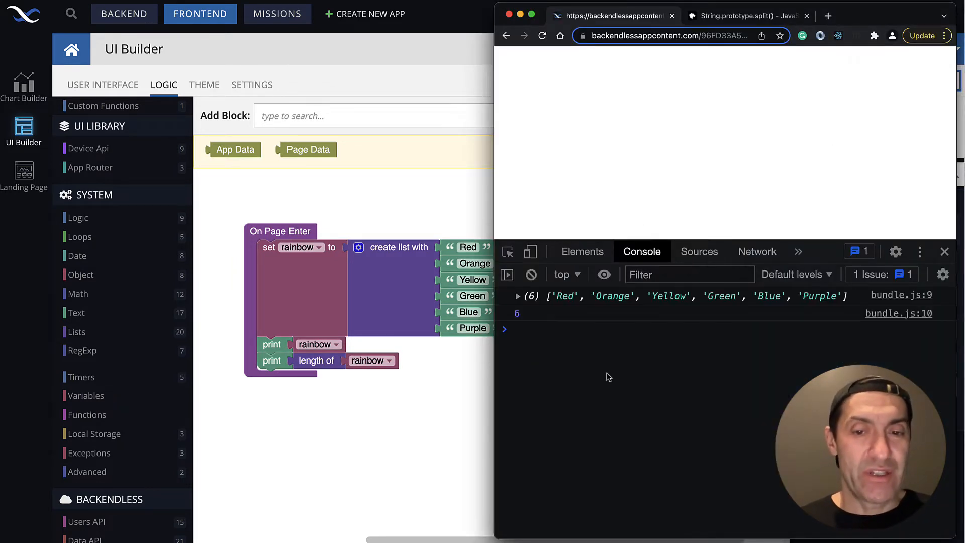
mouse_move(438, 418)
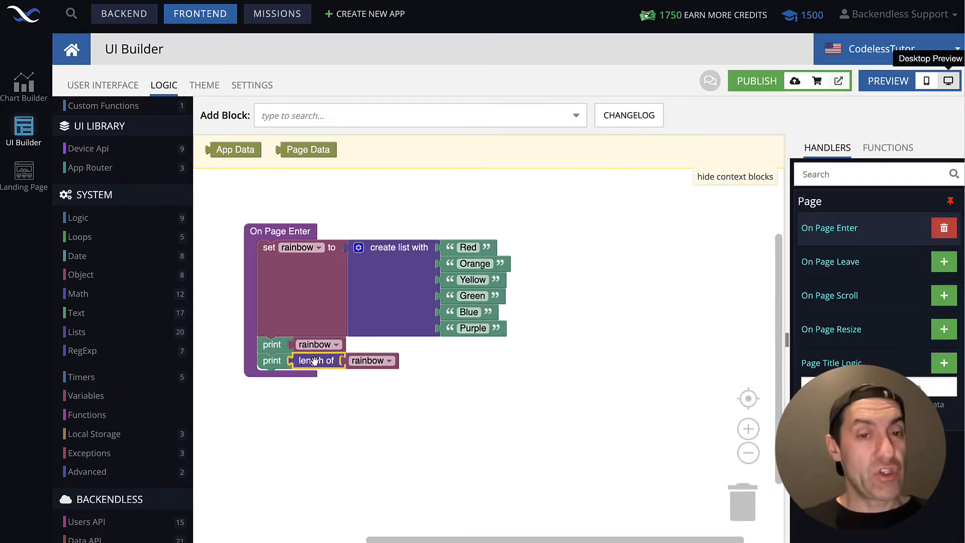
mouse_move(335, 381)
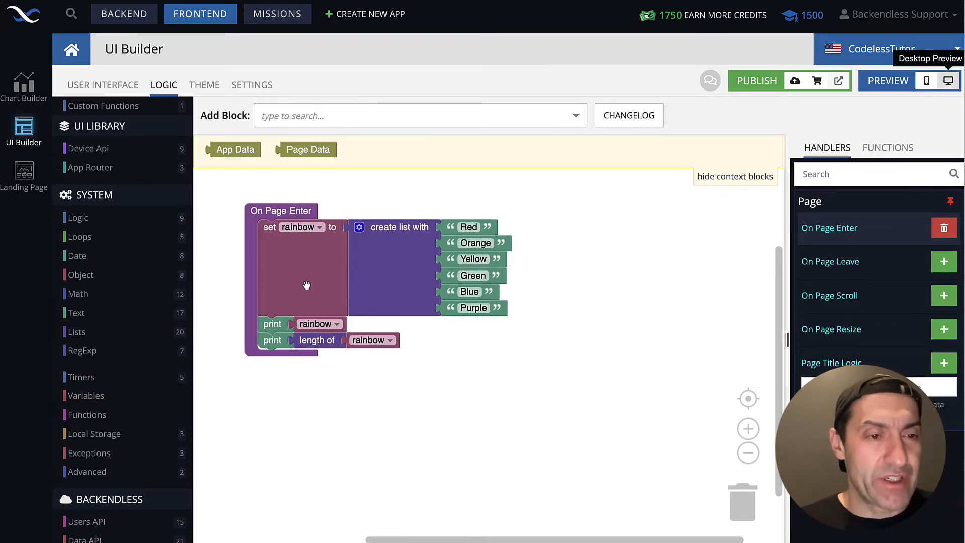
Browse the Lists category down to the 'make list from text' block.
click(76, 332)
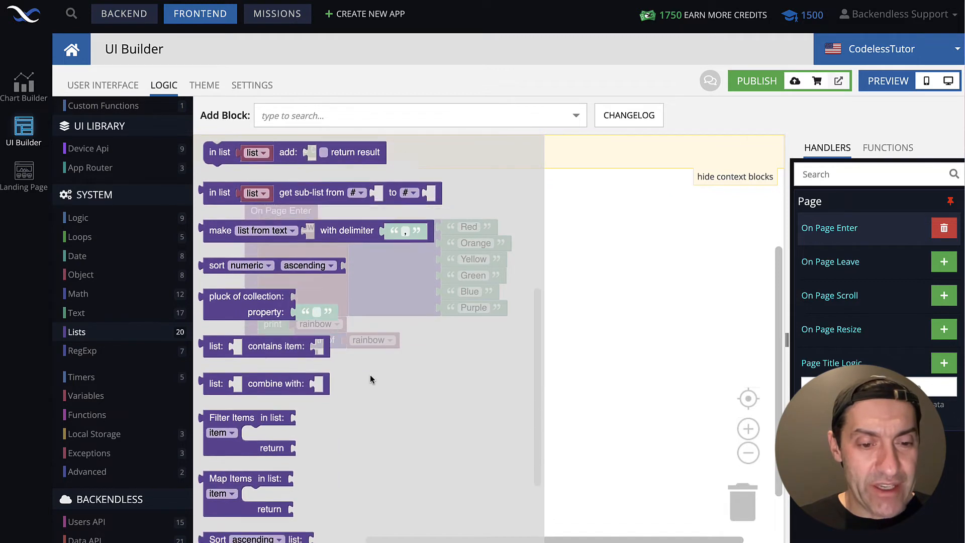
scroll(down, 3)
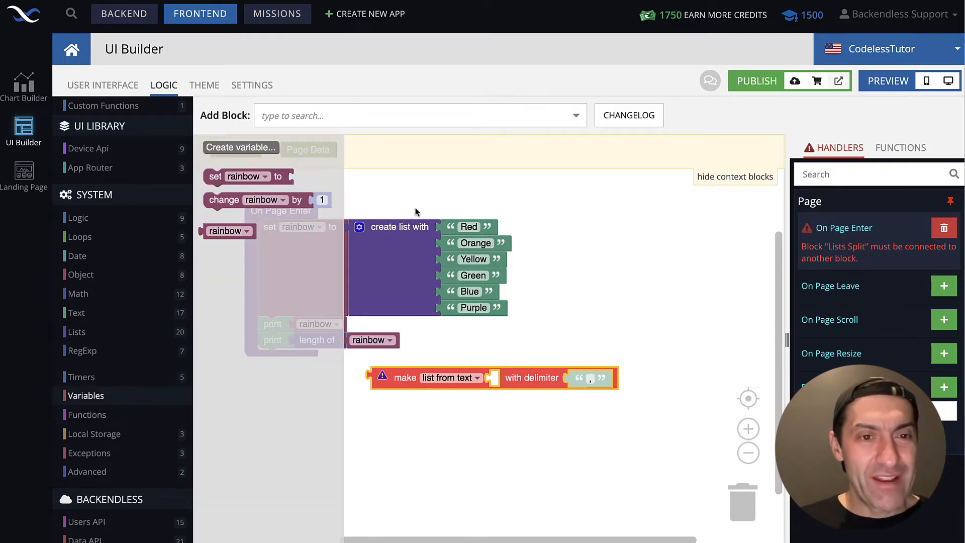
Create a new variable named newRainbow to hold the list-from-text block.
click(240, 147)
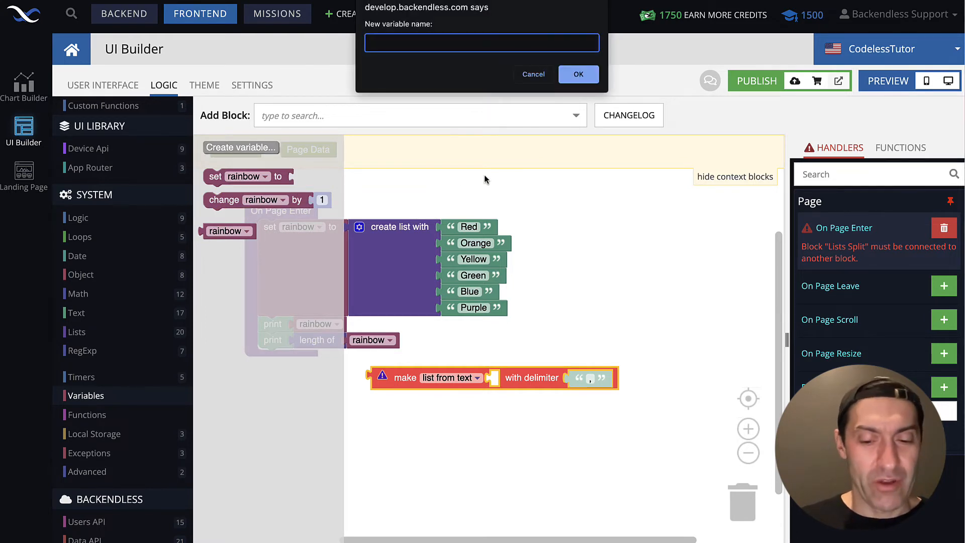
text(newRa)
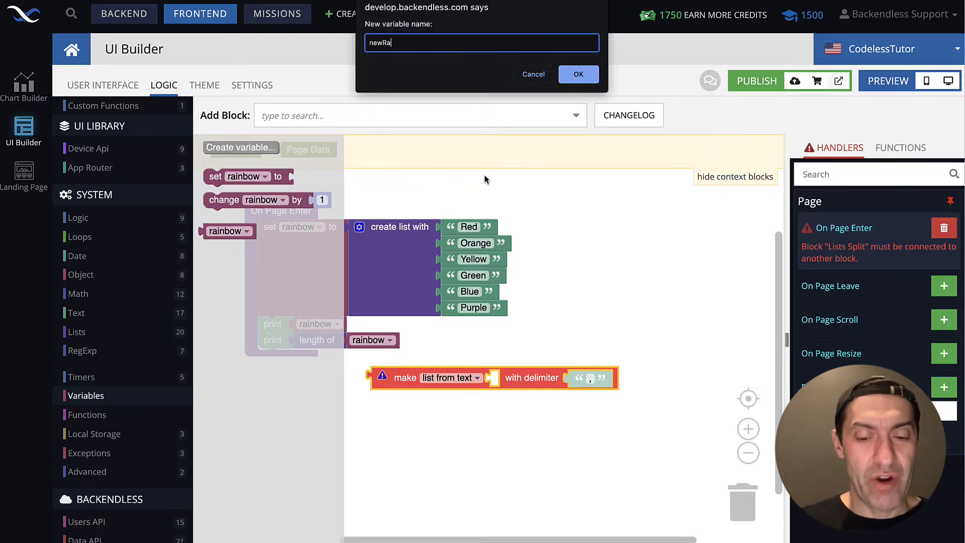
click(577, 74)
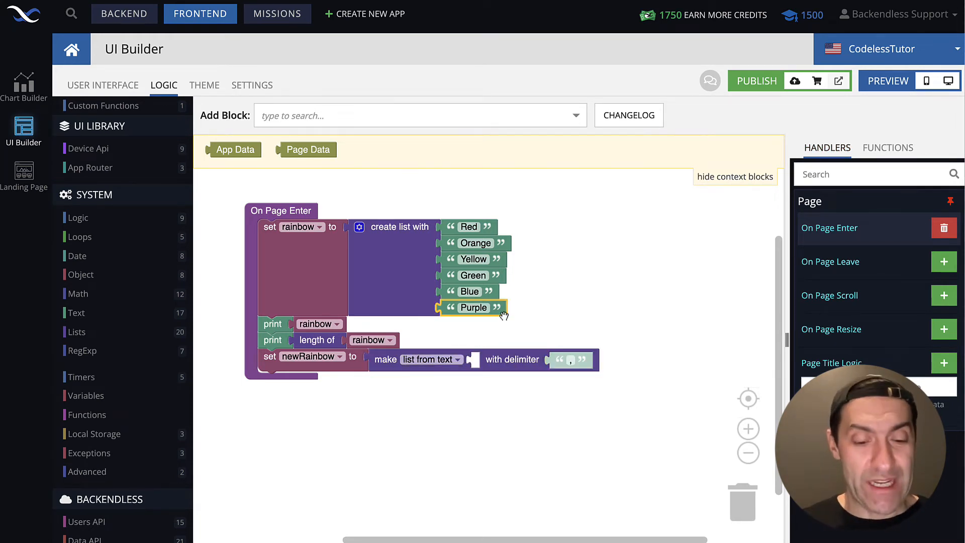
Feed the split block a text block reading Red,Orange,Yellow,Green,Blue,Purple.
drag(472, 307, 504, 359)
text(Red,)
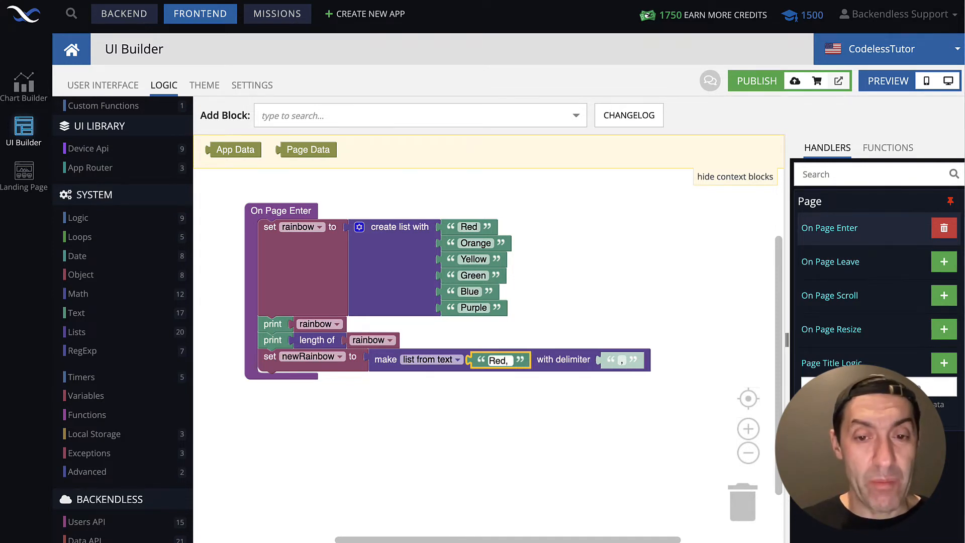
text(Orange,Yellow,Green,Blue,Purple)
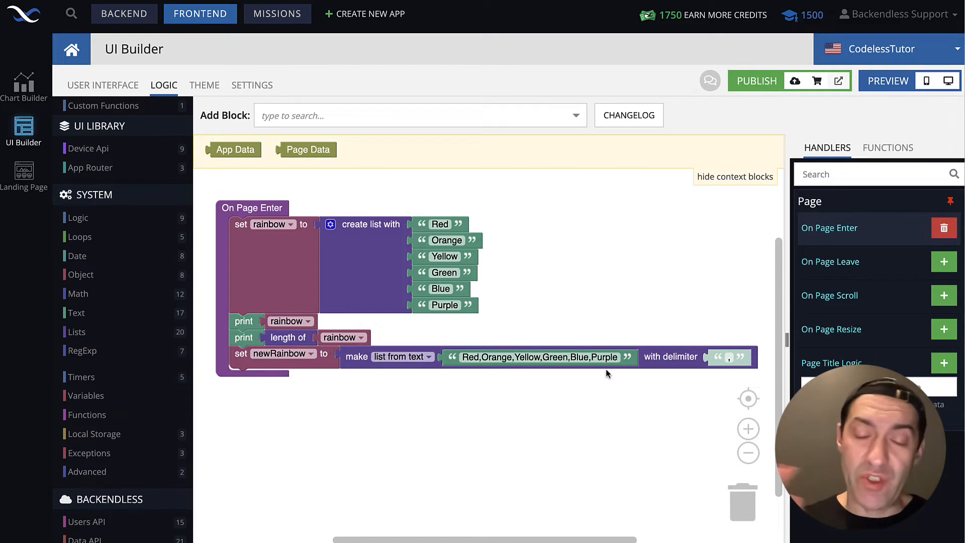
mouse_move(646, 376)
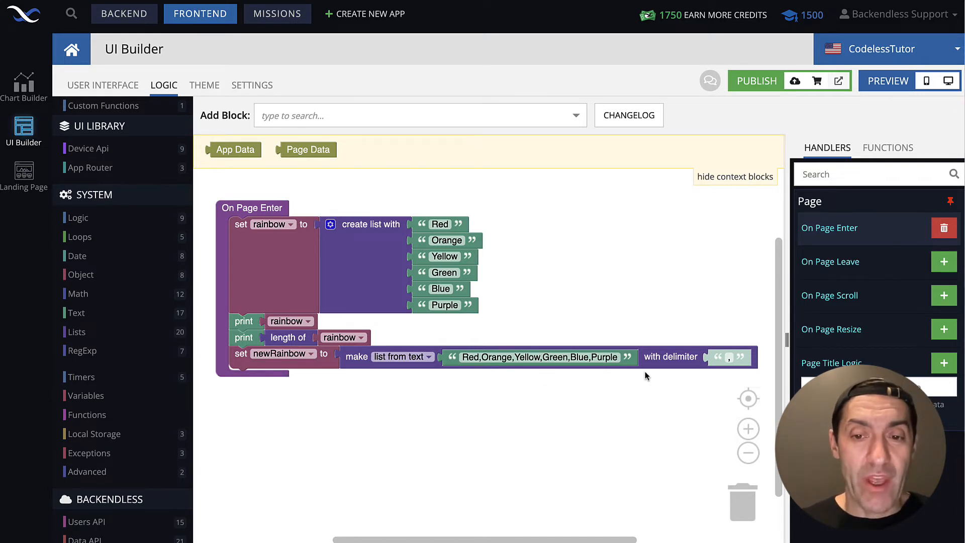
mouse_move(699, 362)
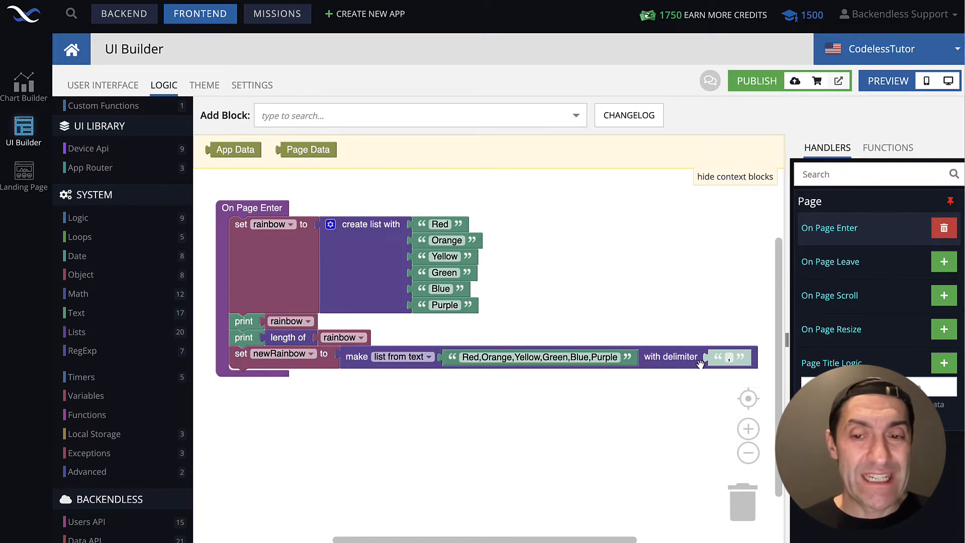
mouse_move(647, 383)
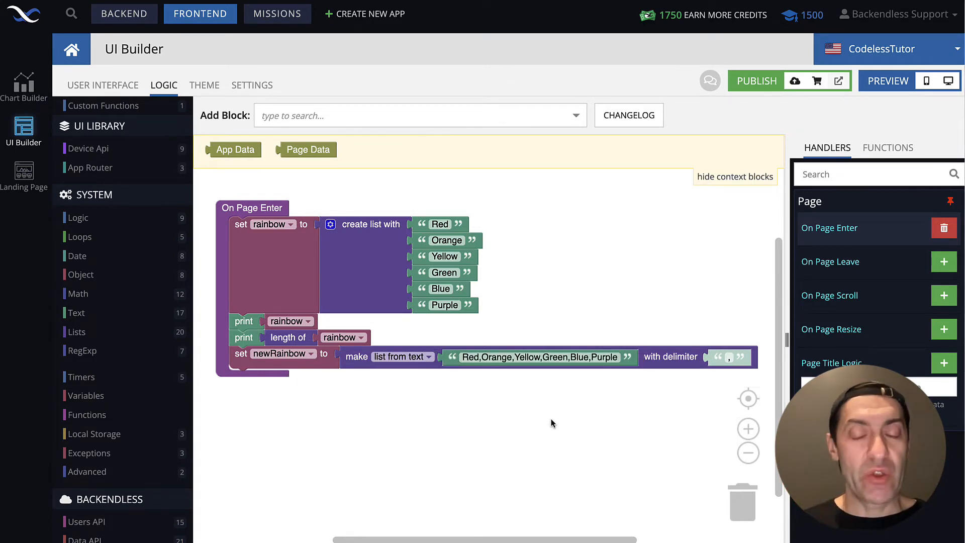
mouse_move(660, 405)
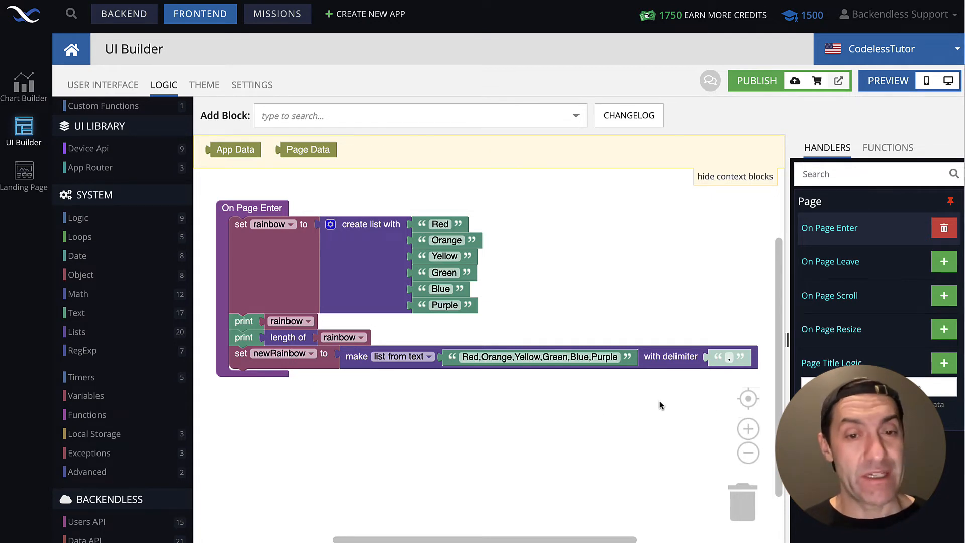
mouse_move(547, 418)
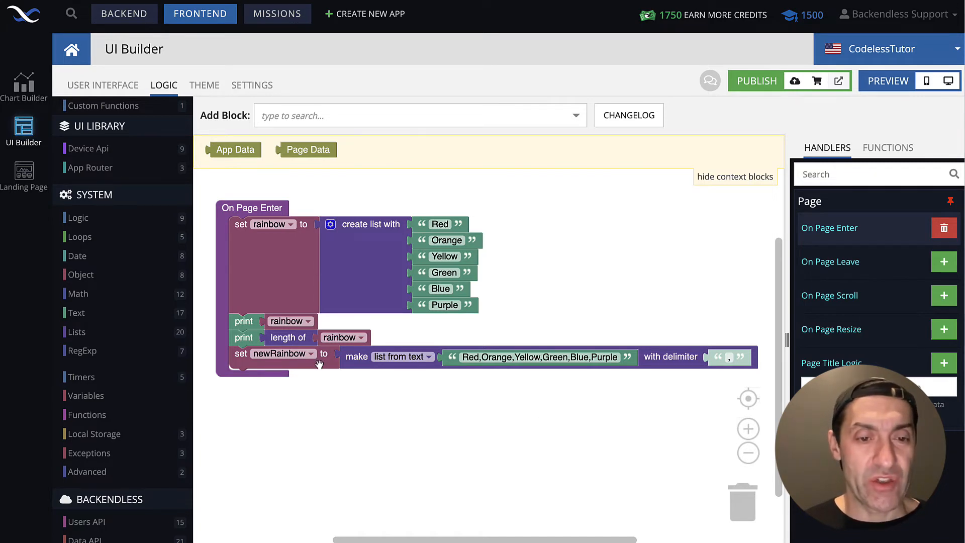
Add a print block after setting newRainbow that outputs newRainbow.
click(244, 321)
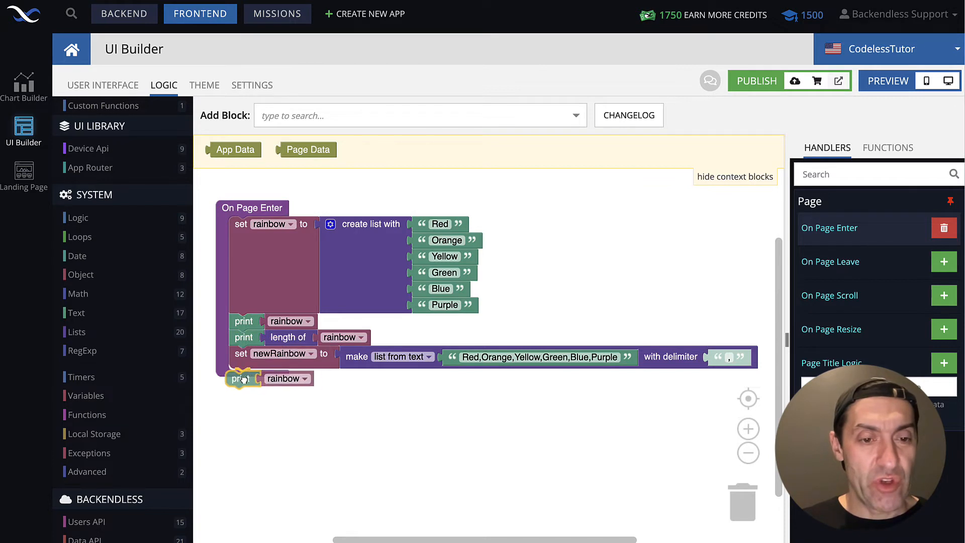
click(301, 376)
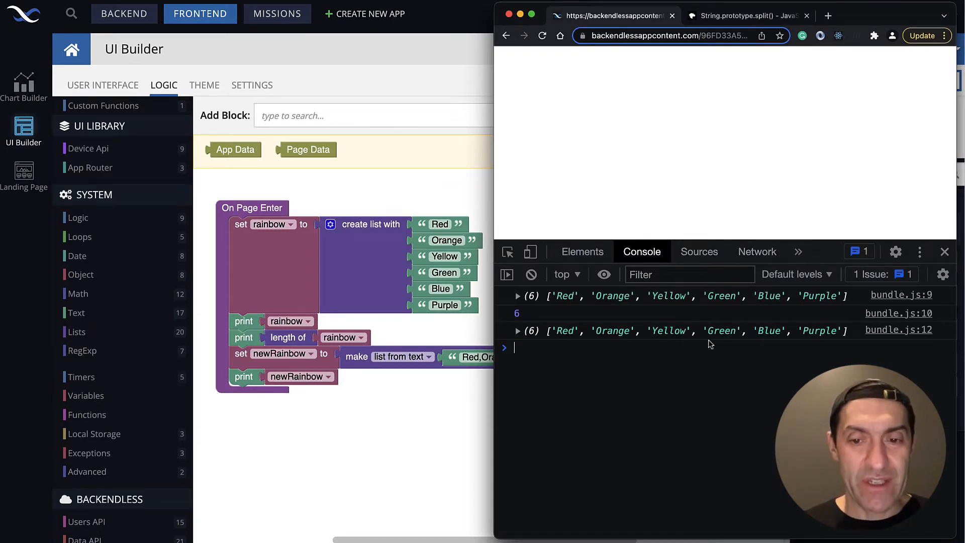
mouse_move(251, 394)
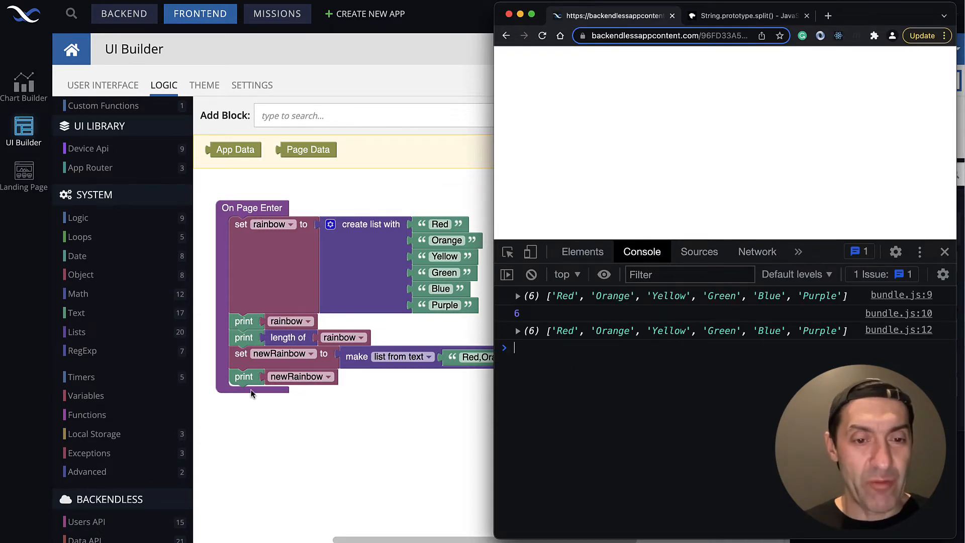
Back in the logic editor, change the colour text to Red Orange Yellow Green Blue Purple.
click(519, 331)
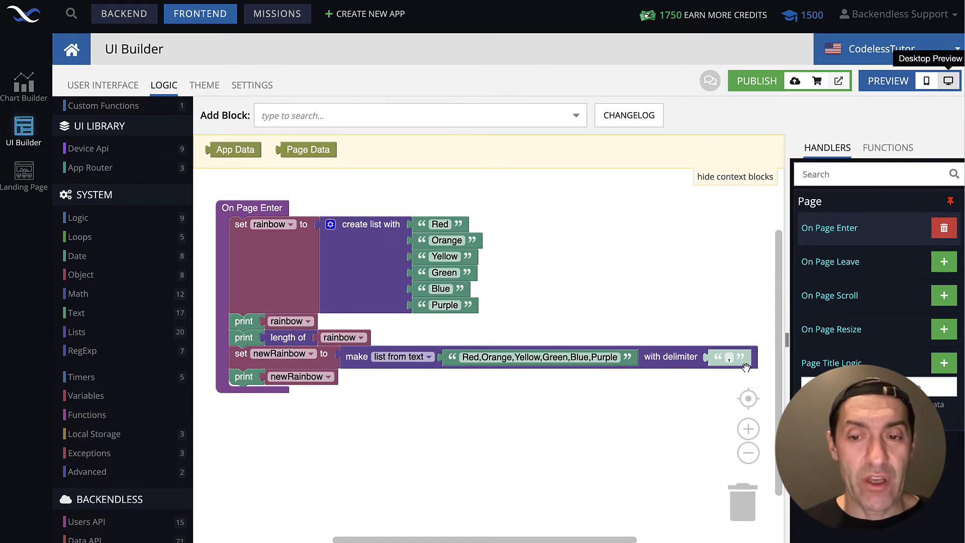
mouse_move(726, 362)
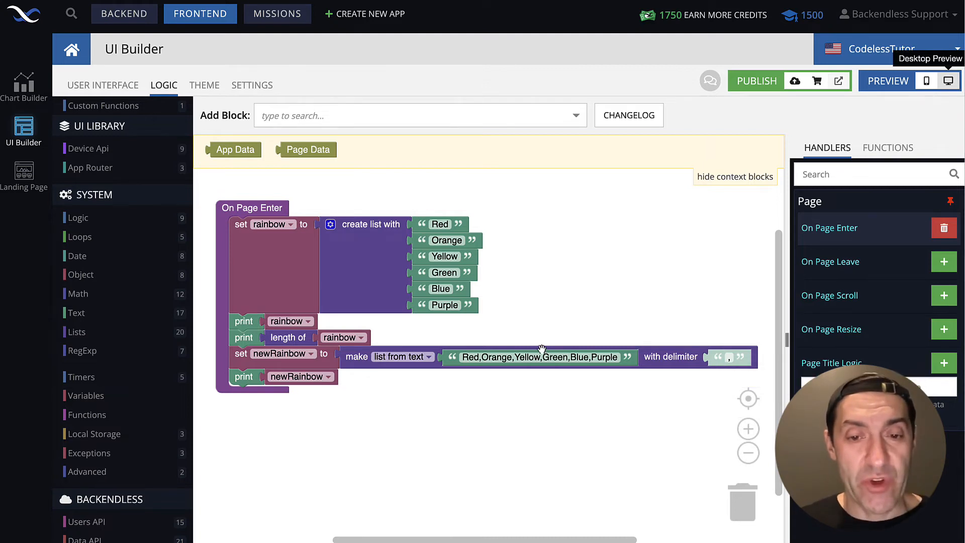
click(538, 356)
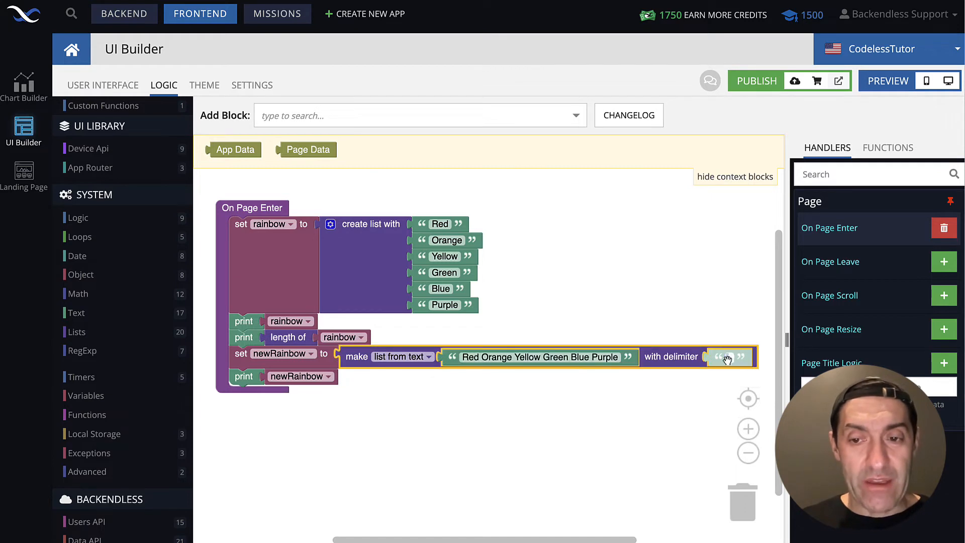
mouse_move(674, 403)
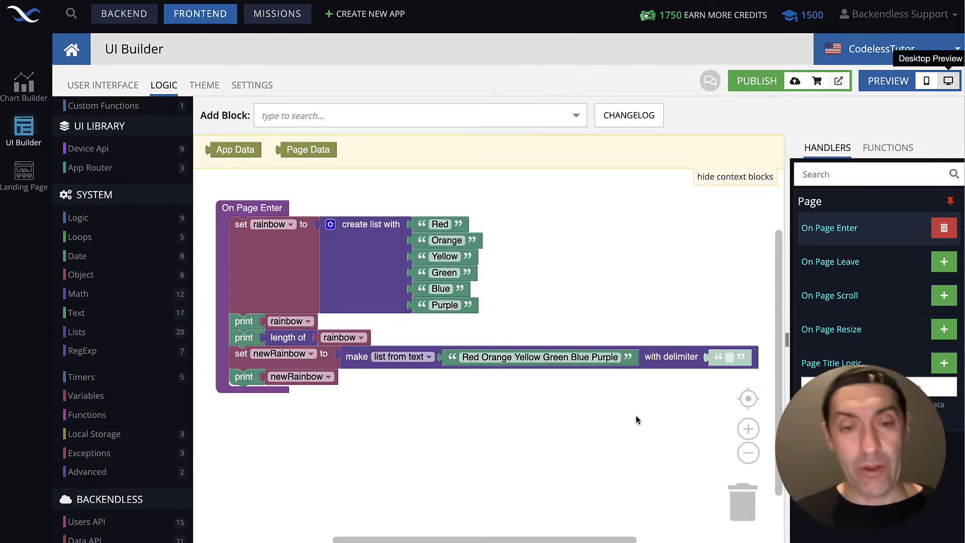
mouse_move(499, 380)
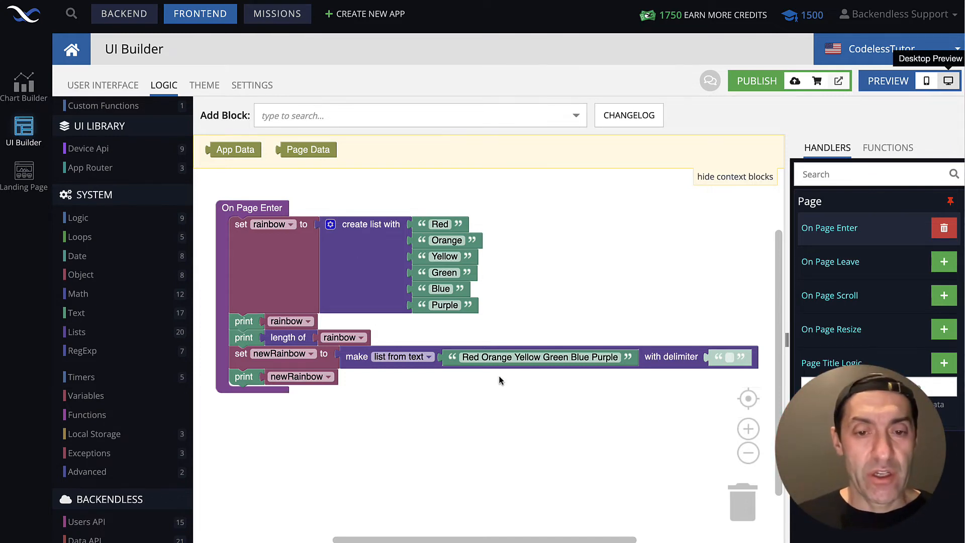
mouse_move(375, 443)
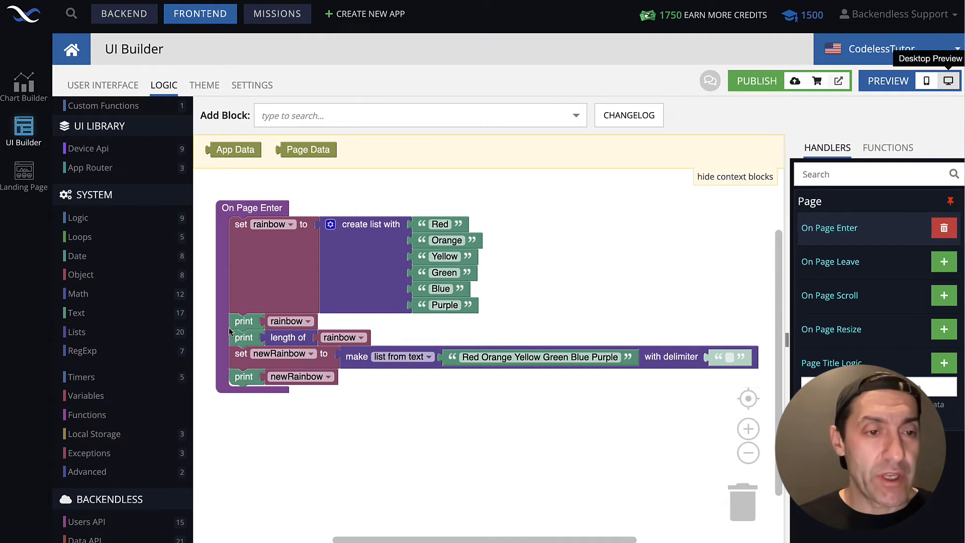
Append a copied print block after print newRainbow and plug in create empty list.
click(77, 331)
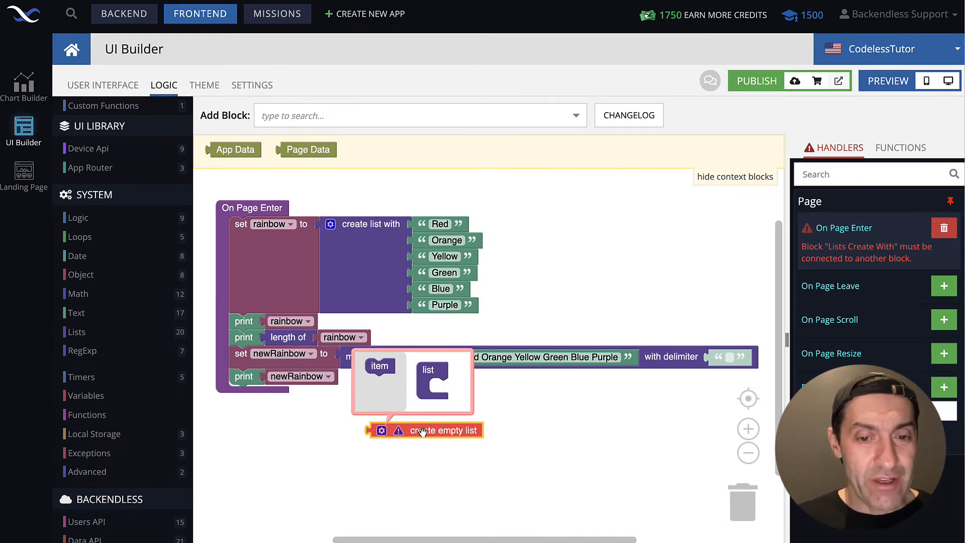
mouse_move(355, 254)
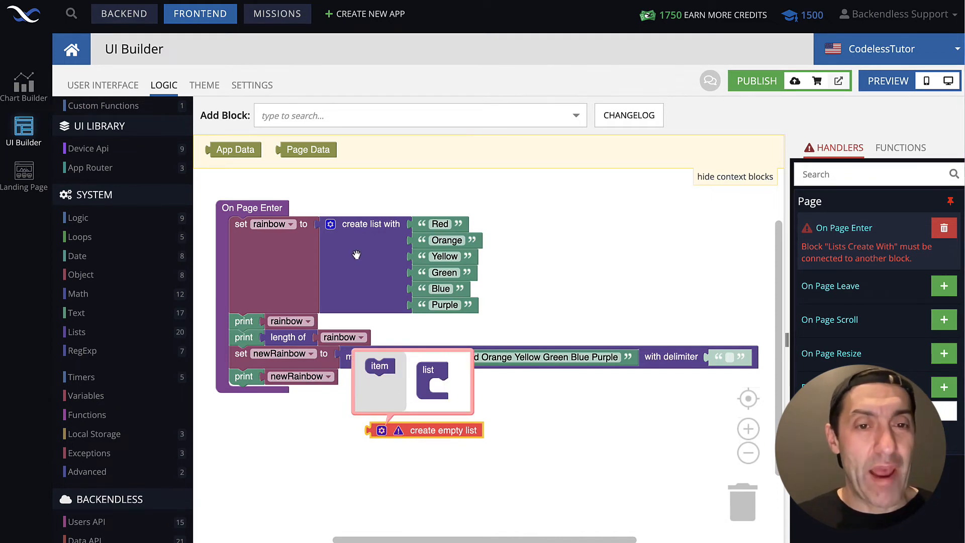
mouse_move(427, 405)
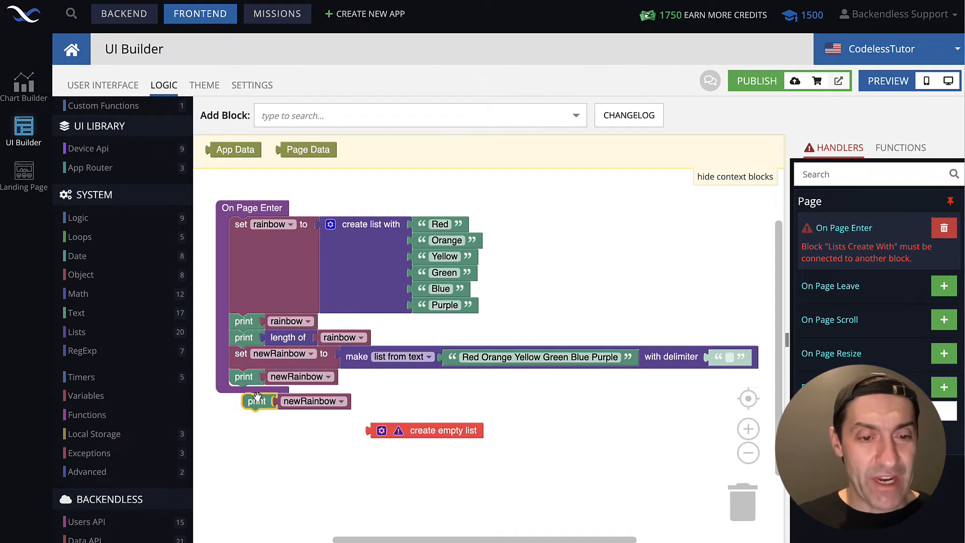
drag(256, 402, 265, 393)
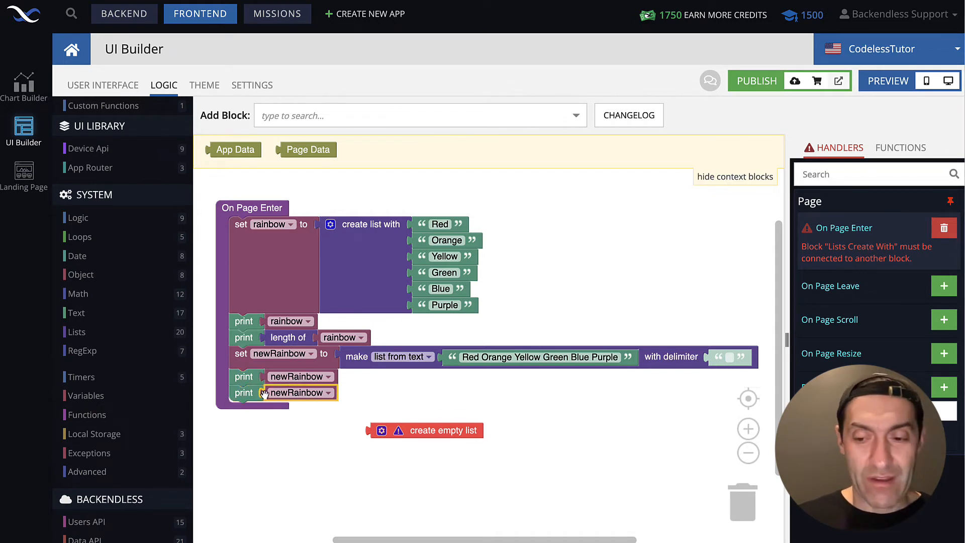
drag(425, 430, 320, 394)
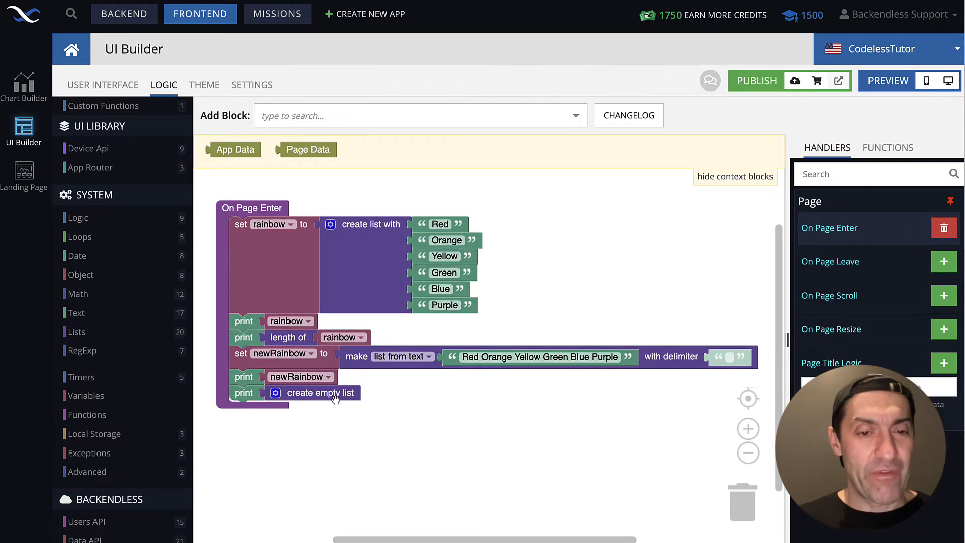
mouse_move(923, 118)
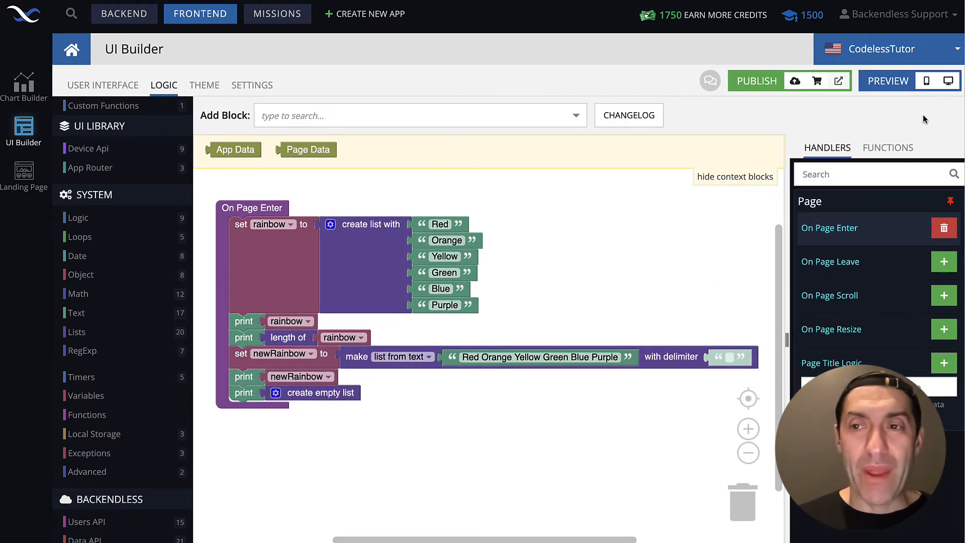
Run and reload the preview to see the empty list printed as [].
click(886, 81)
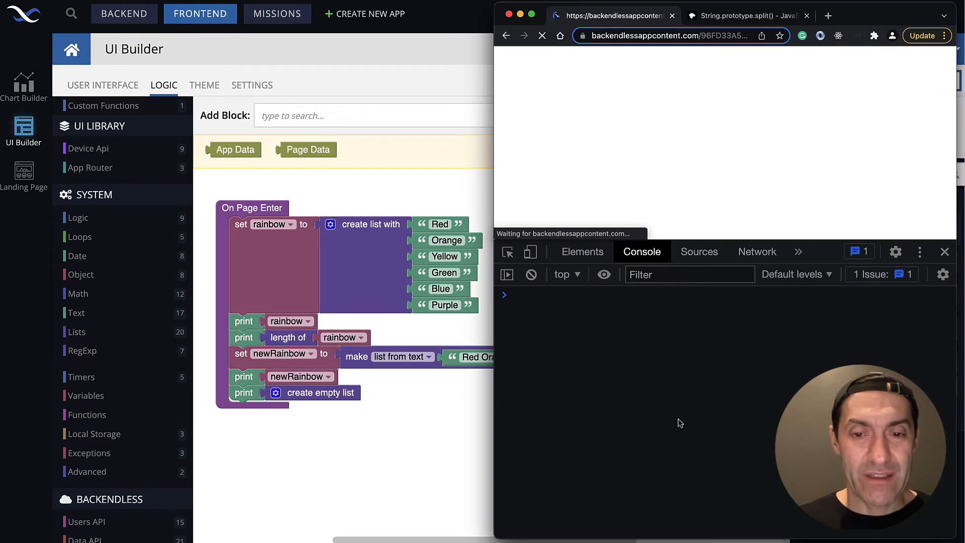
click(541, 35)
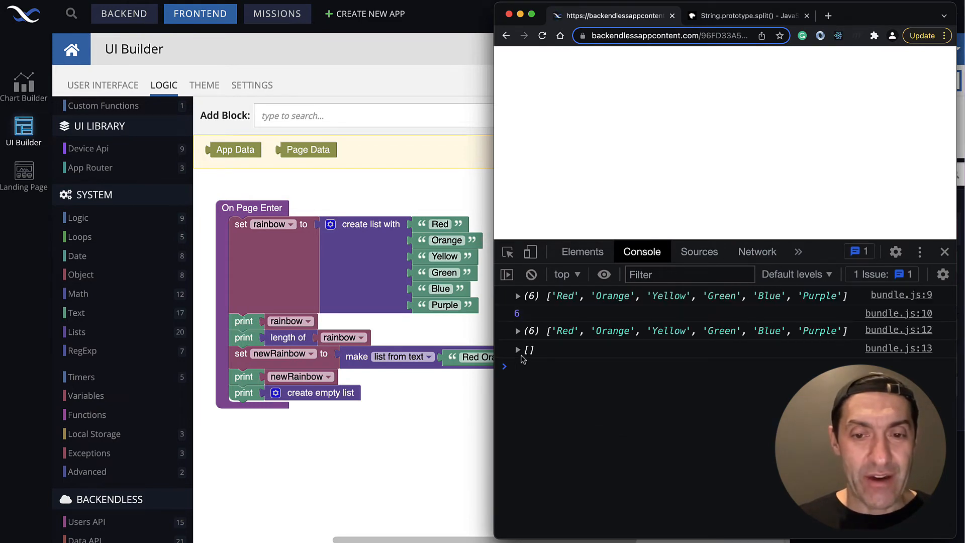
click(518, 350)
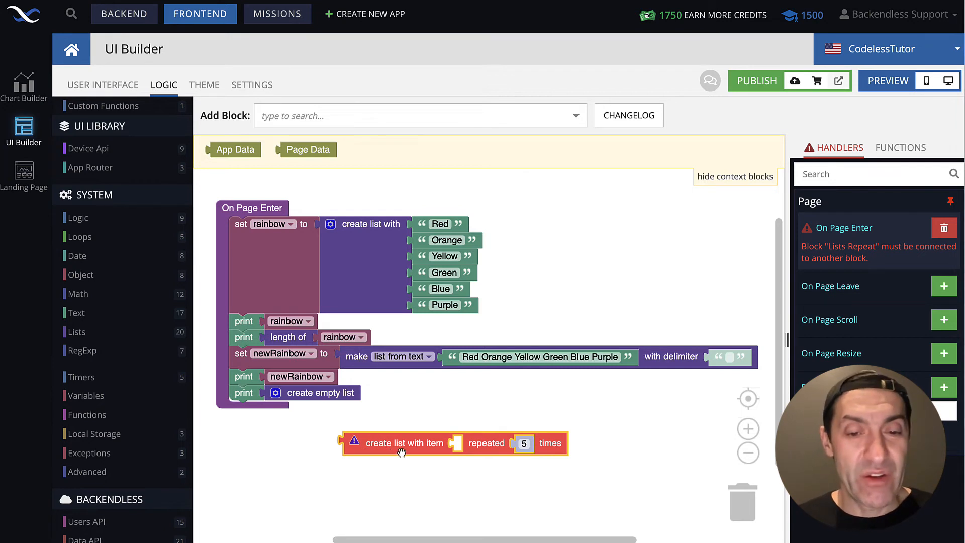
mouse_move(466, 460)
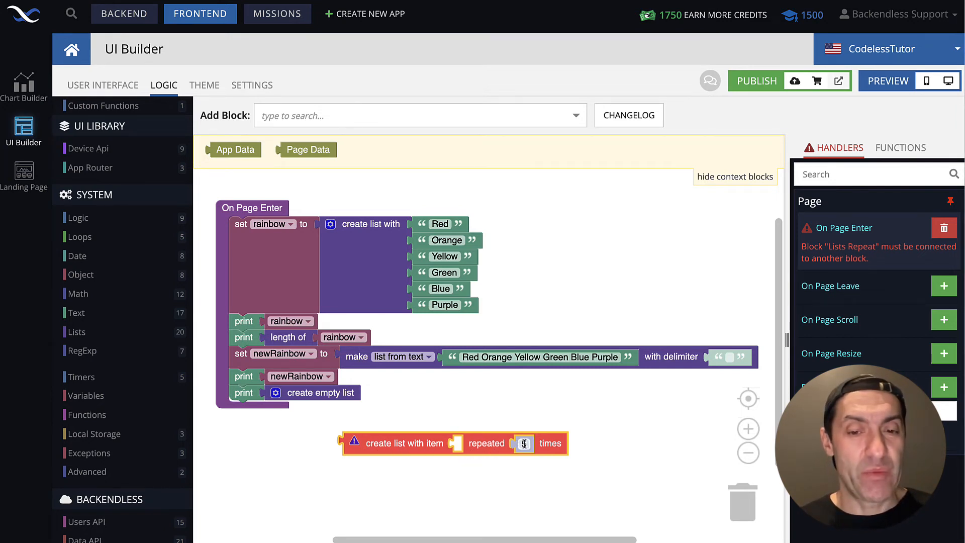
Set the create-list-with-item block's repeat count to 5.
text(5)
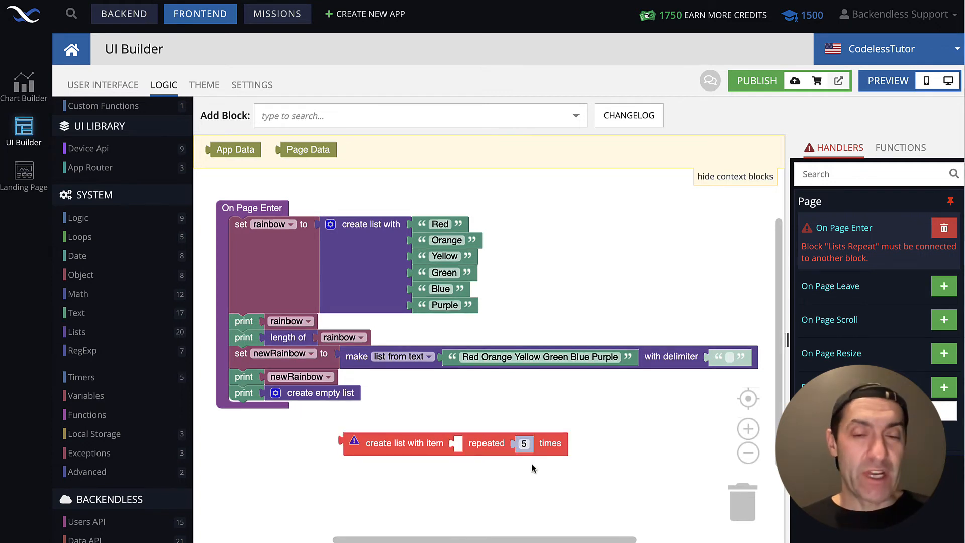
mouse_move(512, 443)
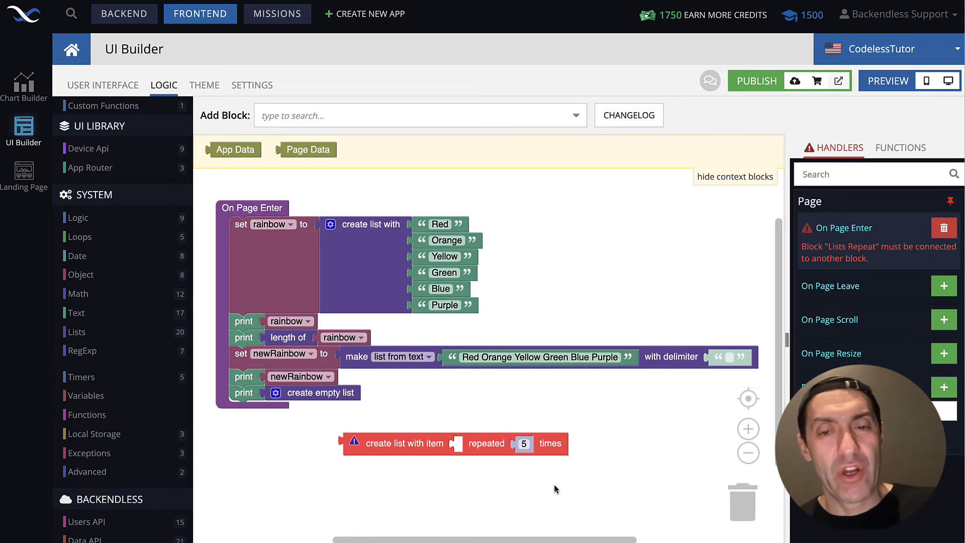
mouse_move(517, 466)
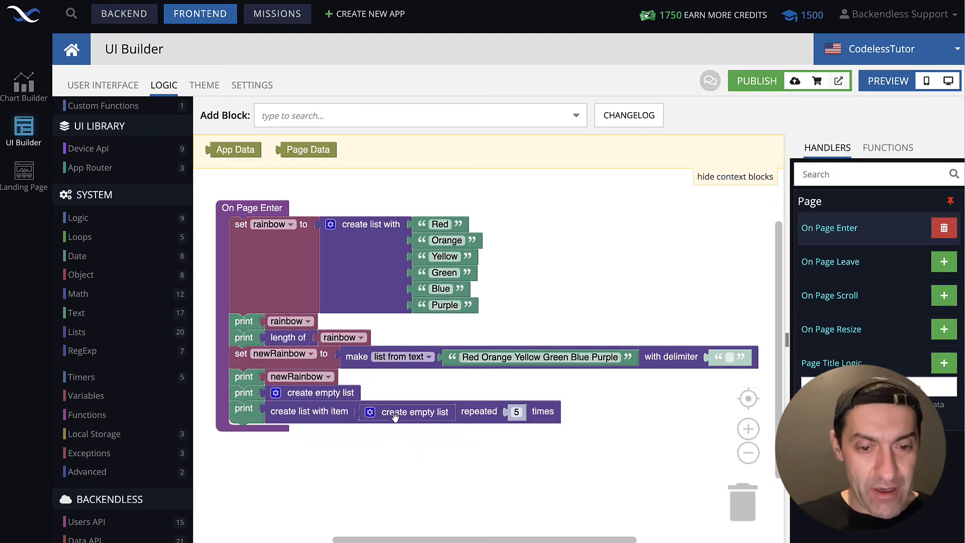
Replace the repeated empty list with the number 1 and repeat it 50 times.
drag(419, 411, 423, 434)
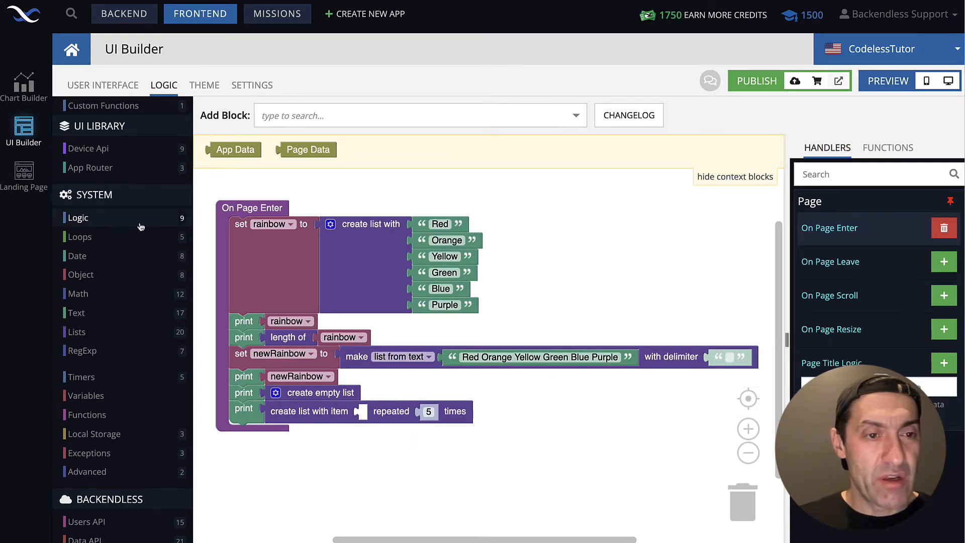
click(79, 293)
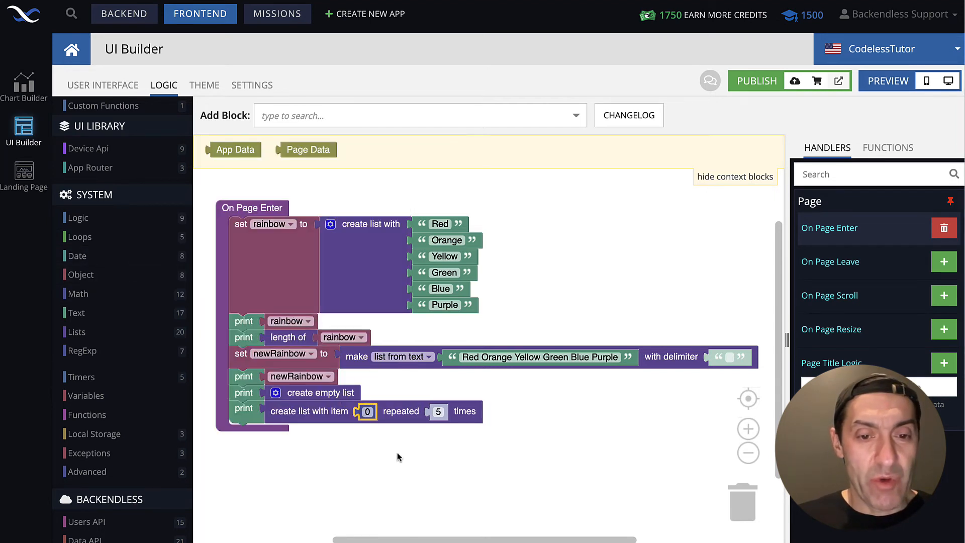
text(1)
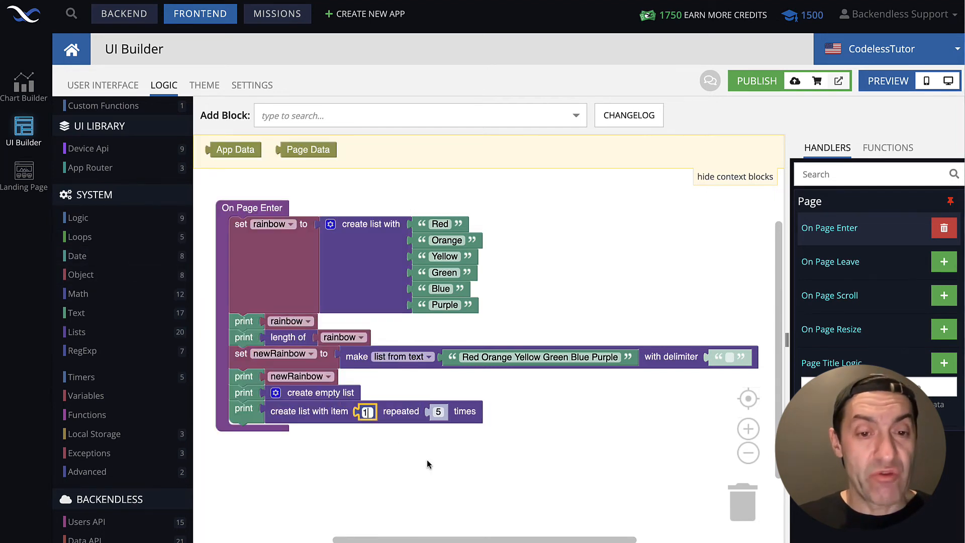
click(438, 411)
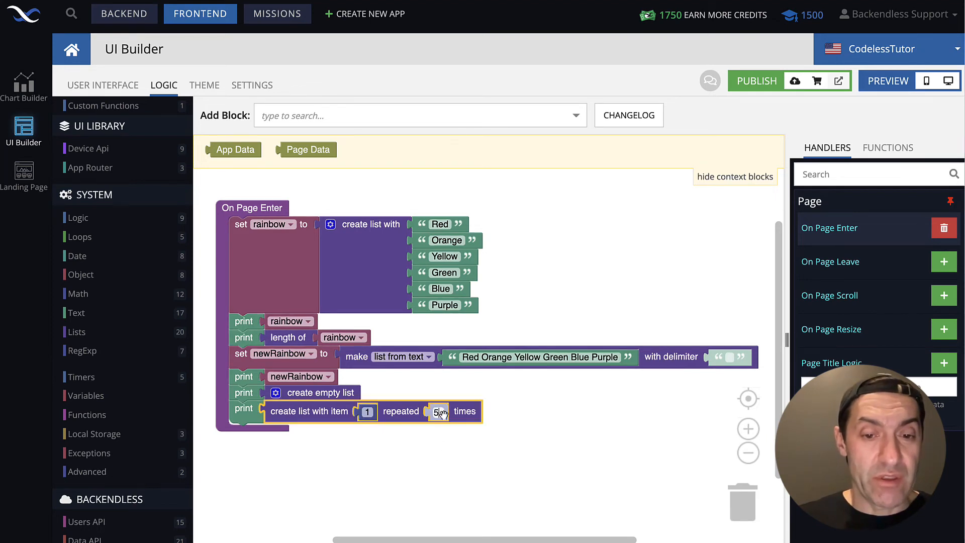
text(50)
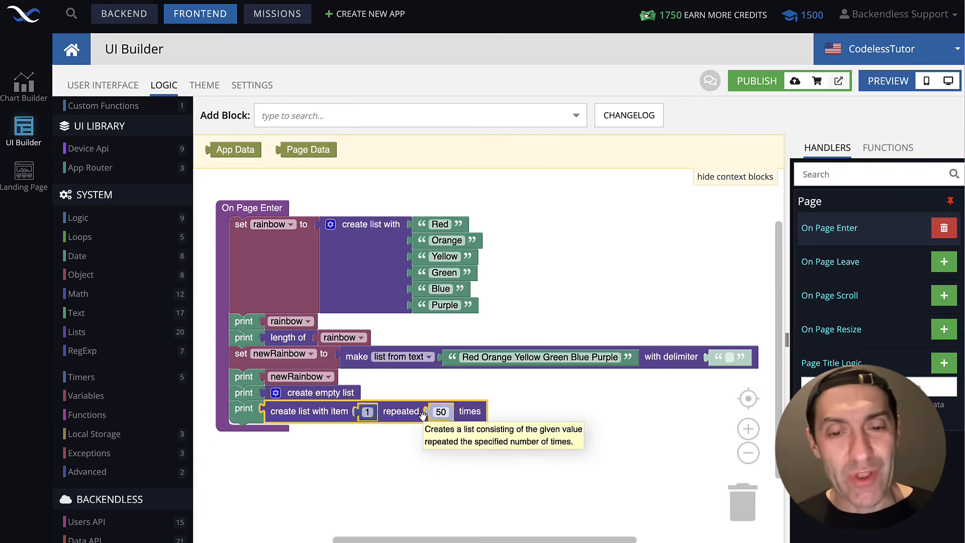
mouse_move(369, 428)
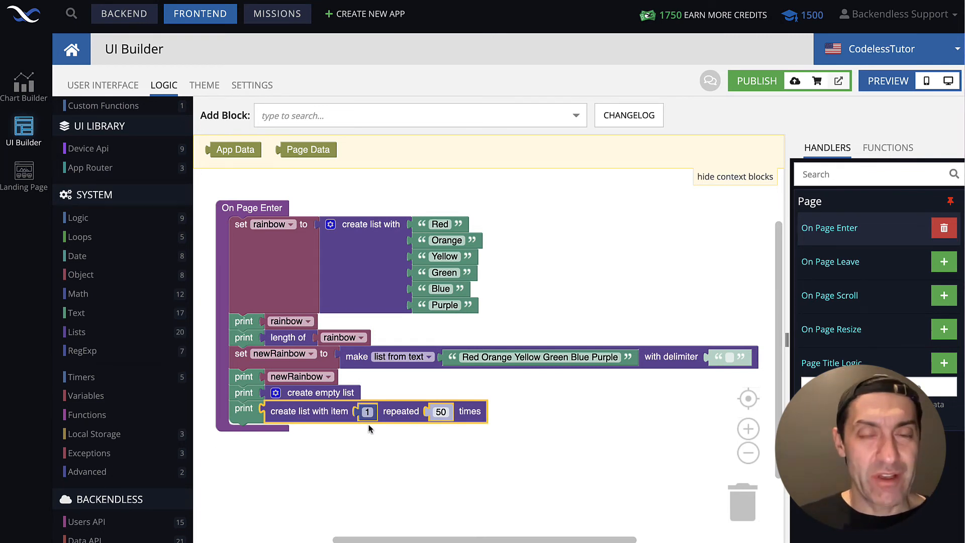
mouse_move(948, 80)
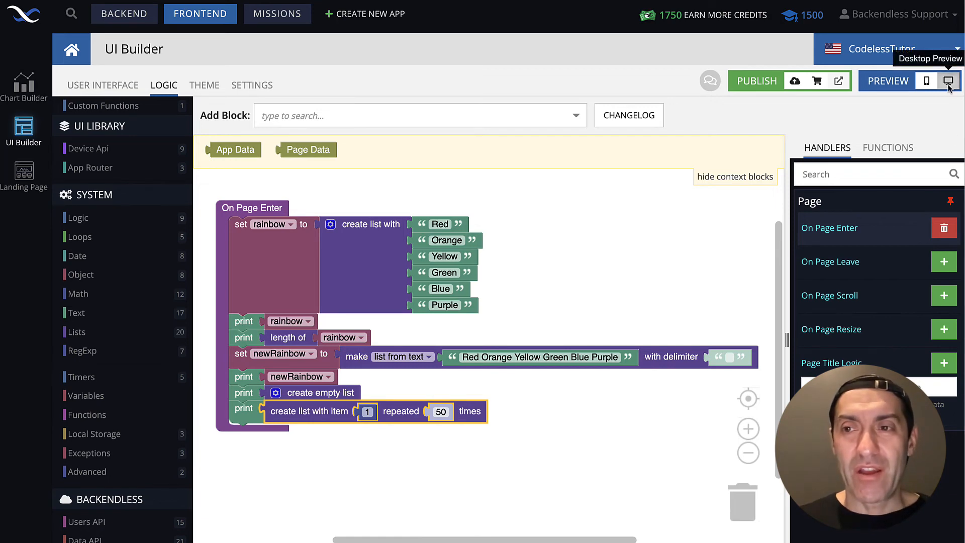
click(949, 81)
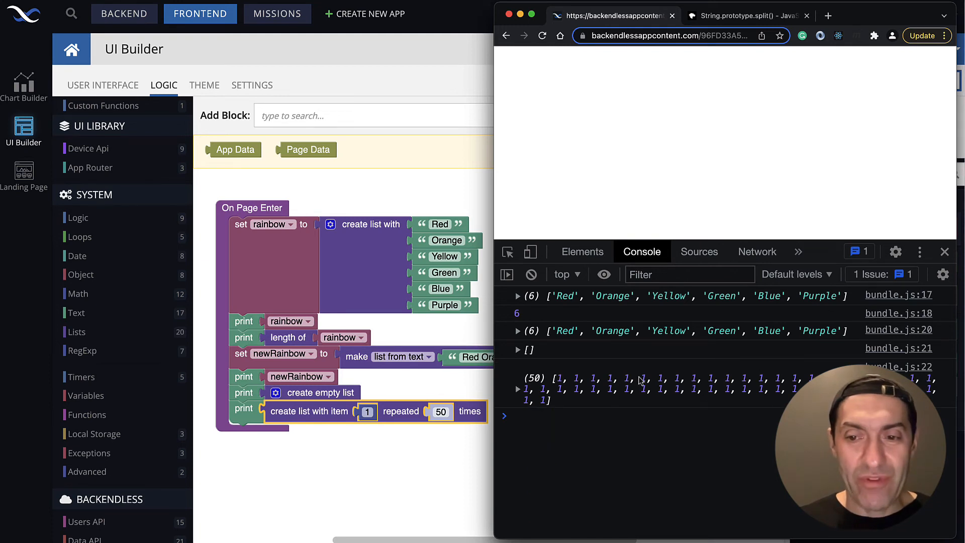
click(518, 390)
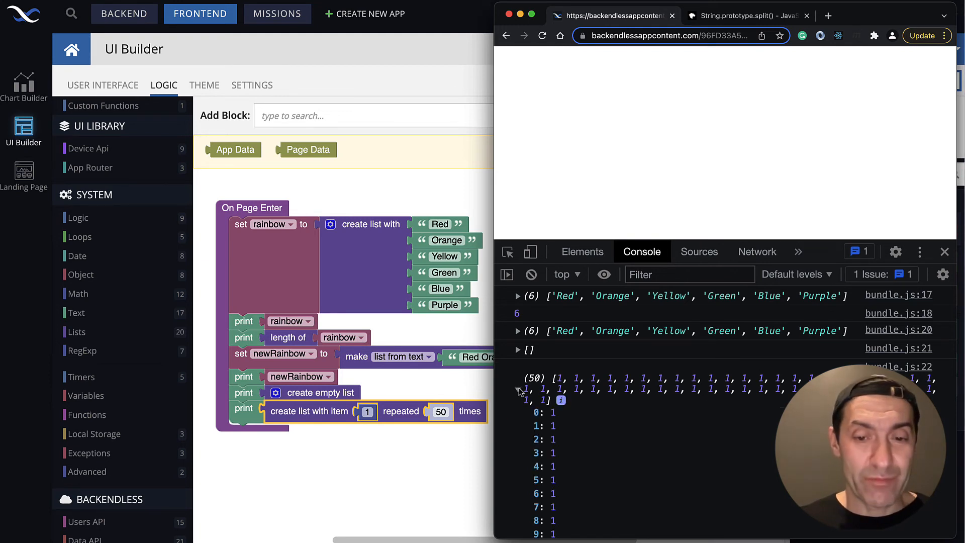
scroll(down, 3)
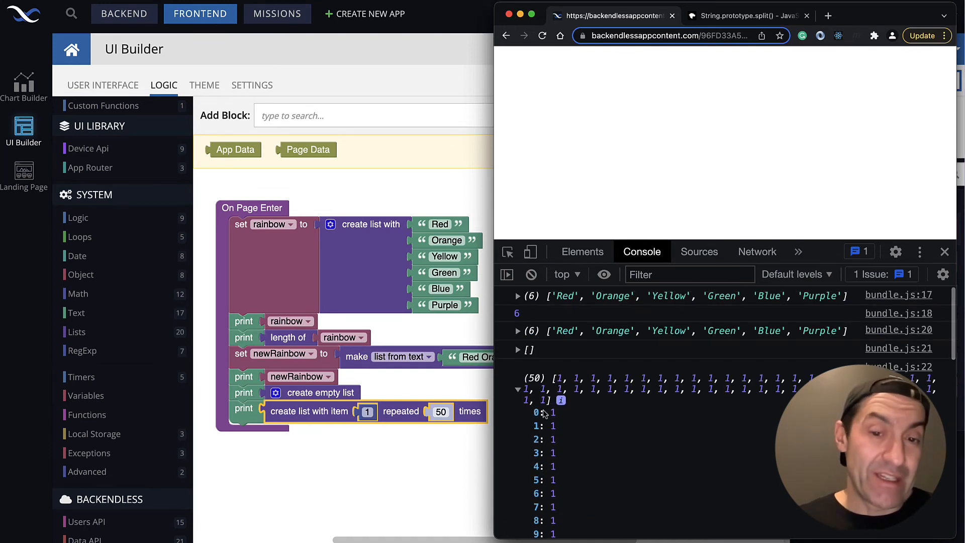
scroll(down, 3)
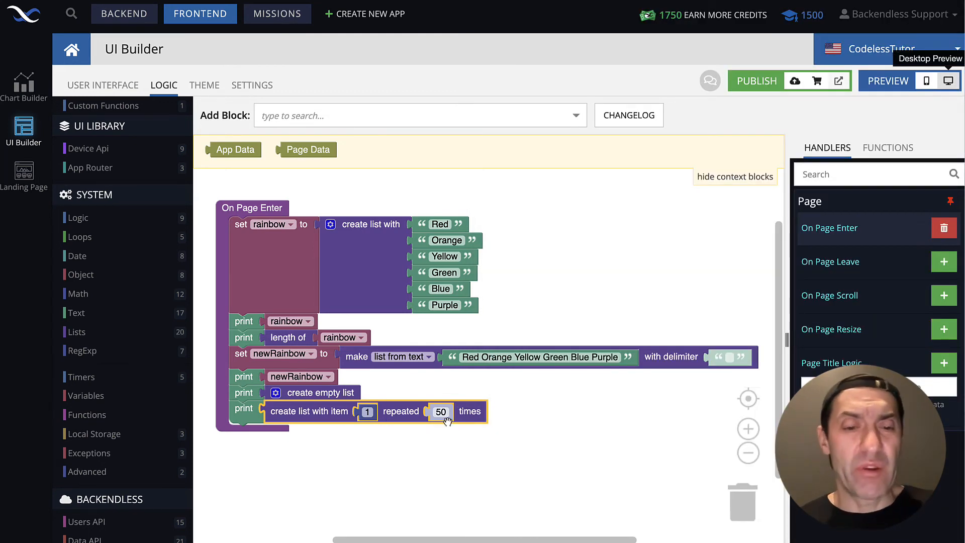
mouse_move(490, 442)
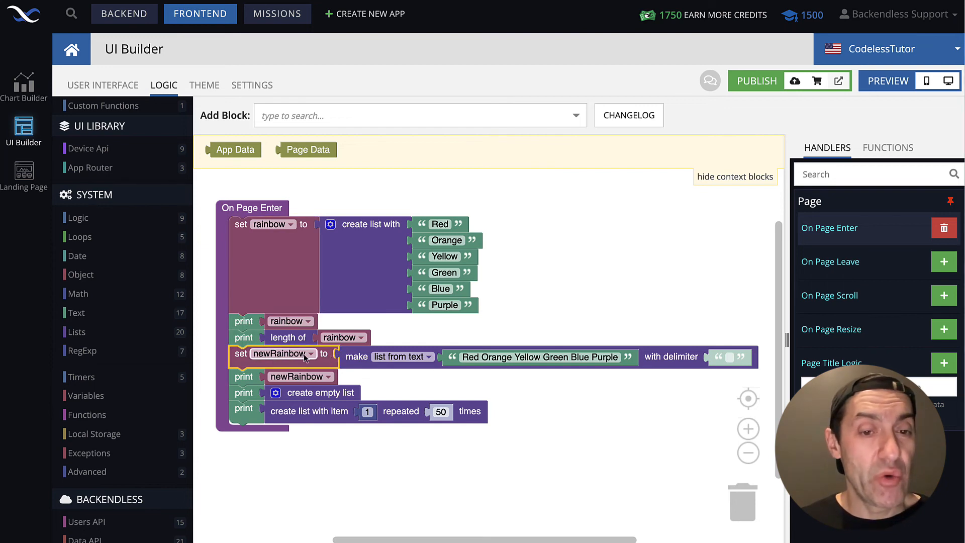
Add a new print block and get a list-combine block from Lists.
click(283, 353)
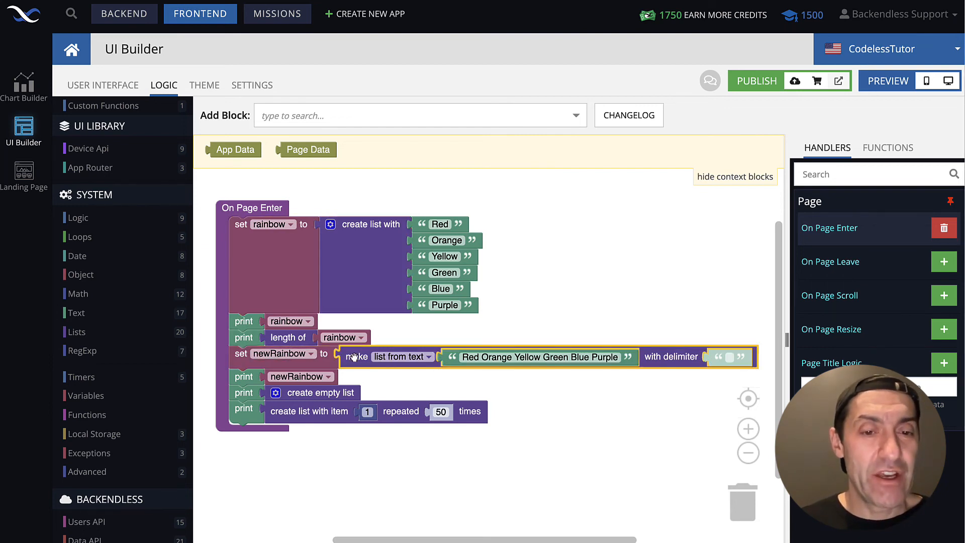
mouse_move(357, 361)
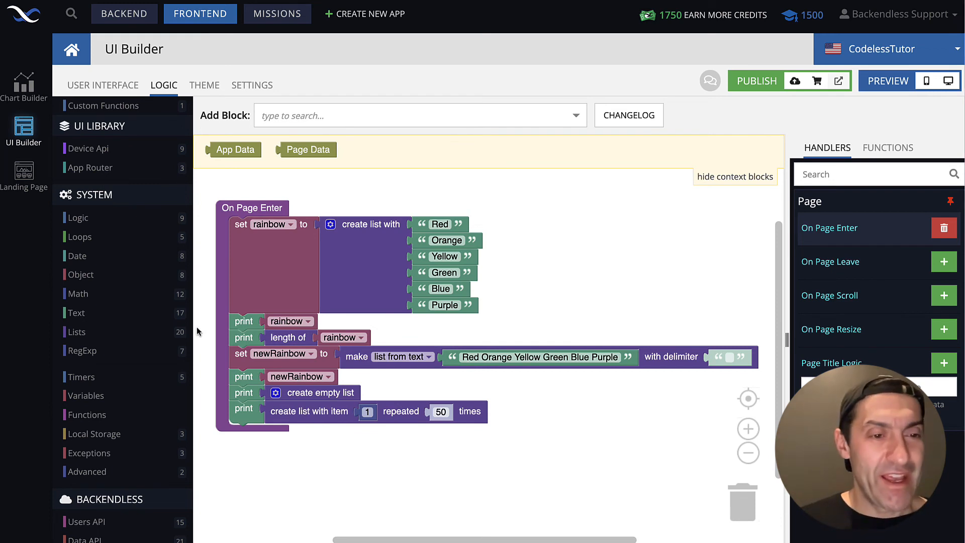
click(76, 332)
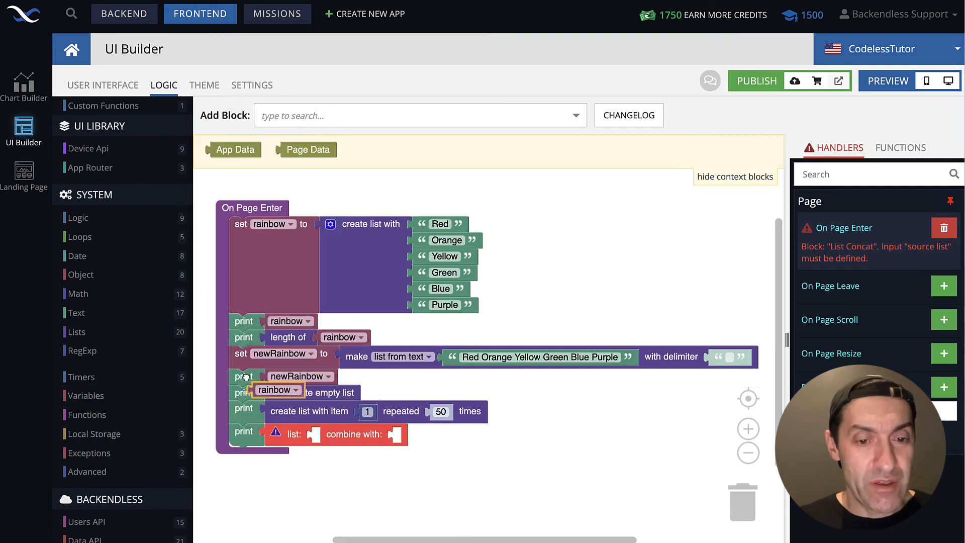
Put rainbow in the list input and newRainbow in the combine-with input.
click(86, 395)
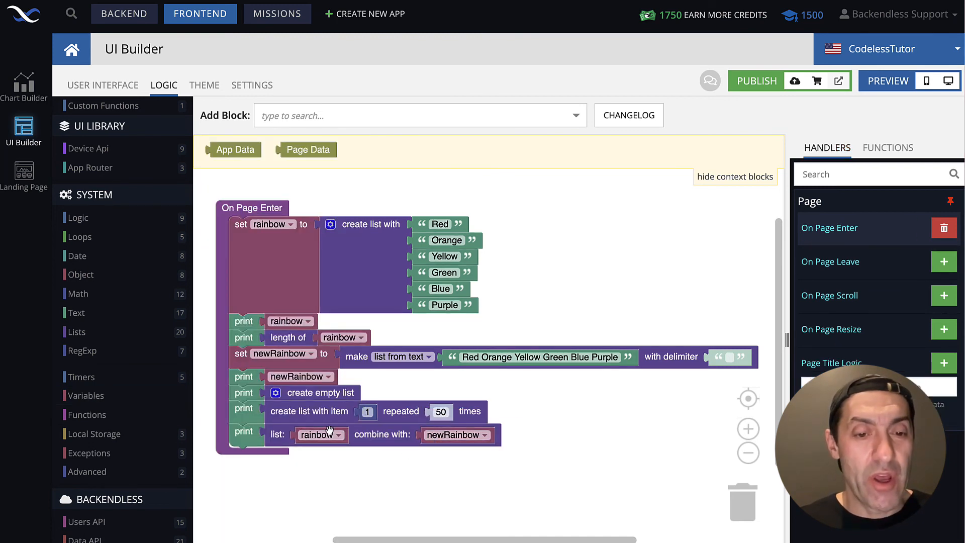
mouse_move(433, 463)
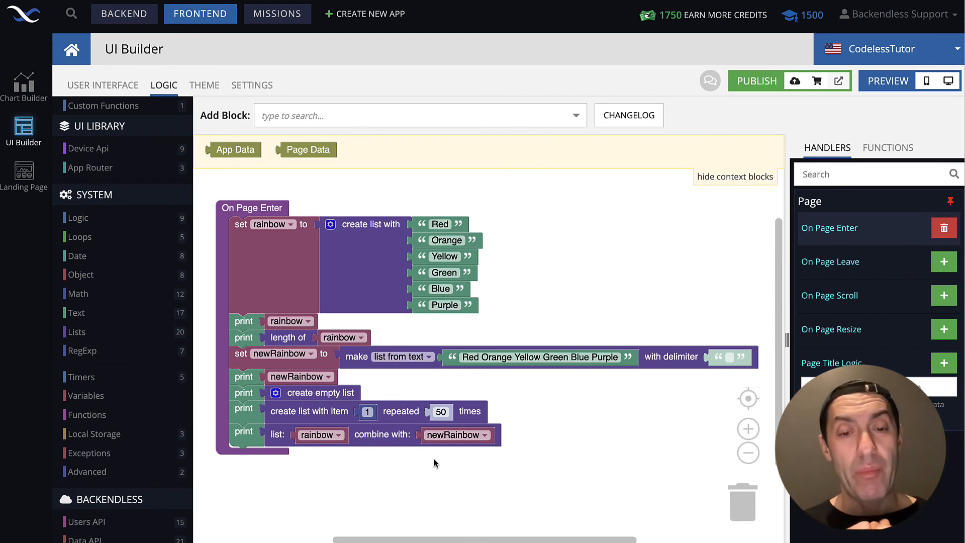
mouse_move(389, 455)
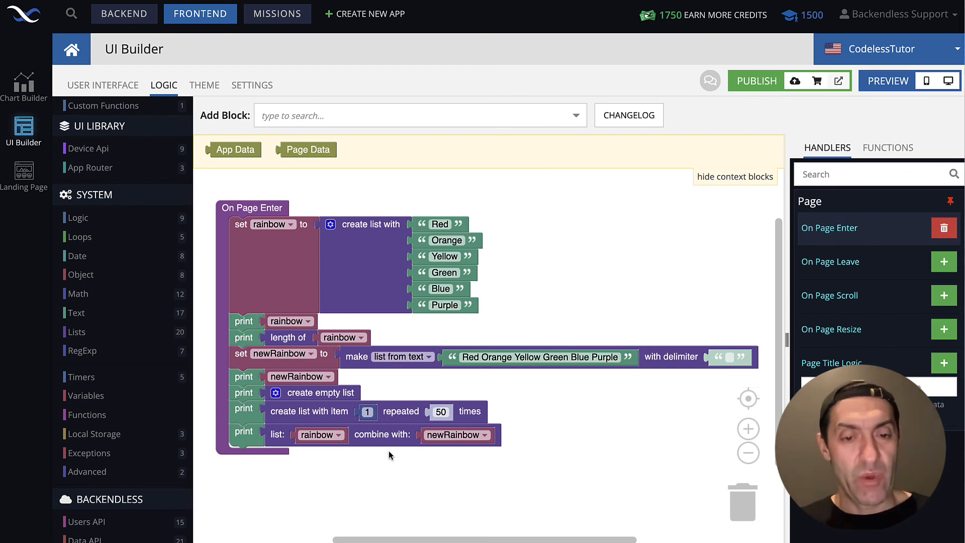
click(377, 434)
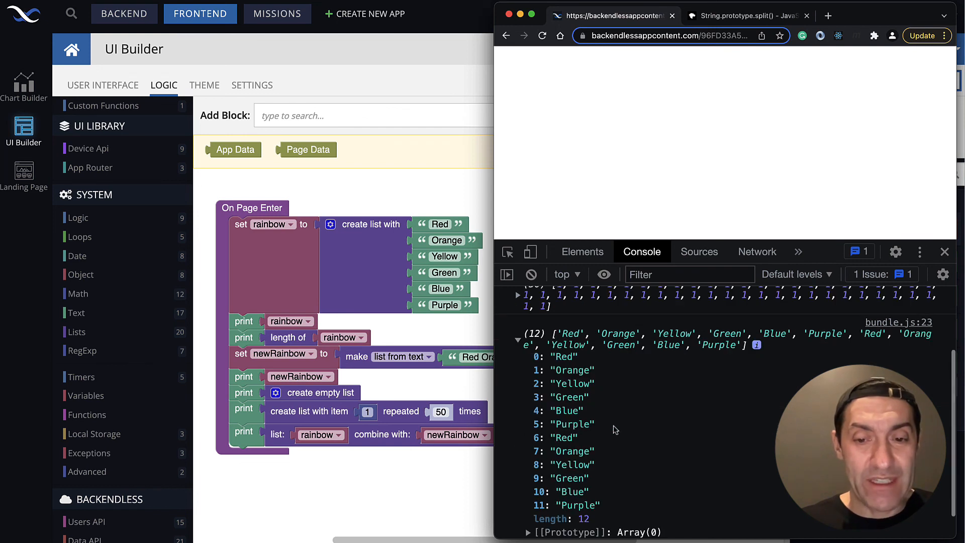
mouse_move(563, 379)
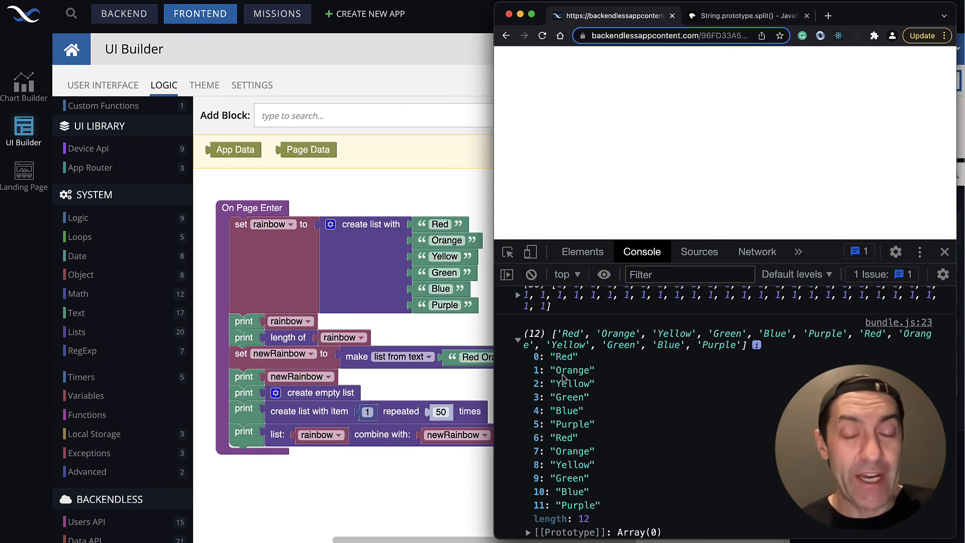
mouse_move(324, 441)
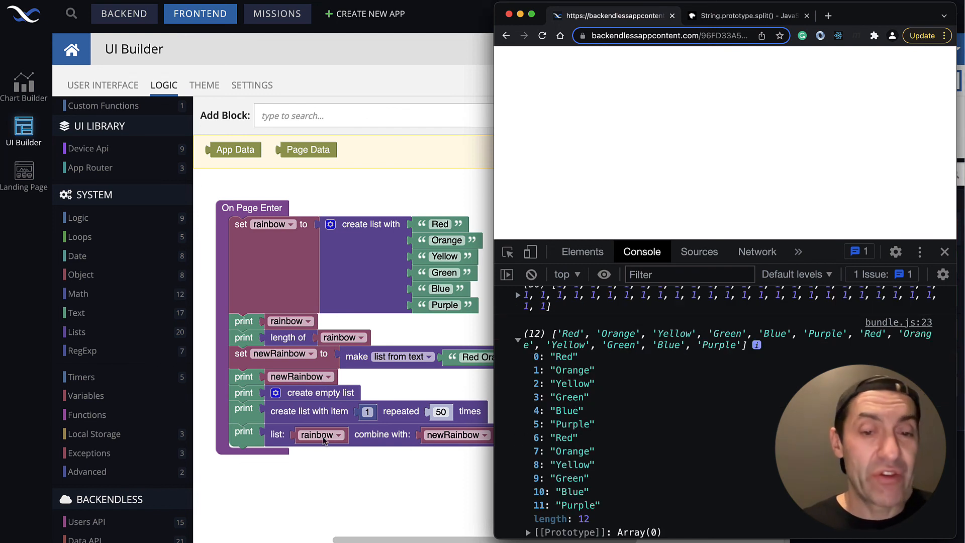
mouse_move(509, 457)
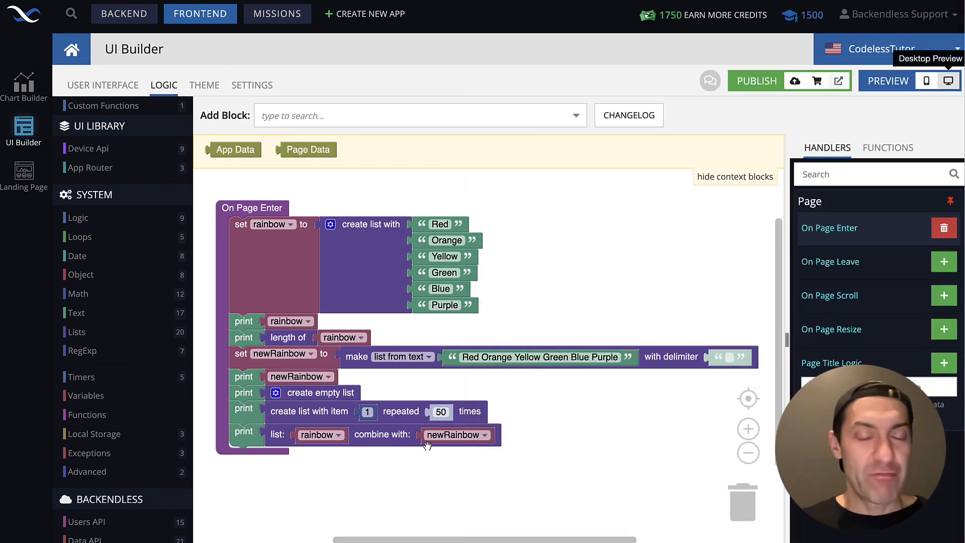
mouse_move(570, 416)
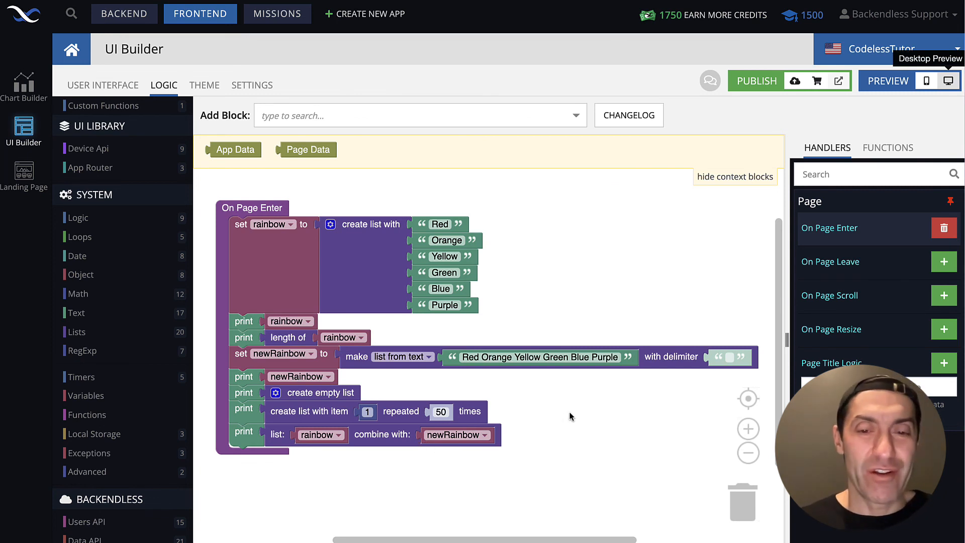